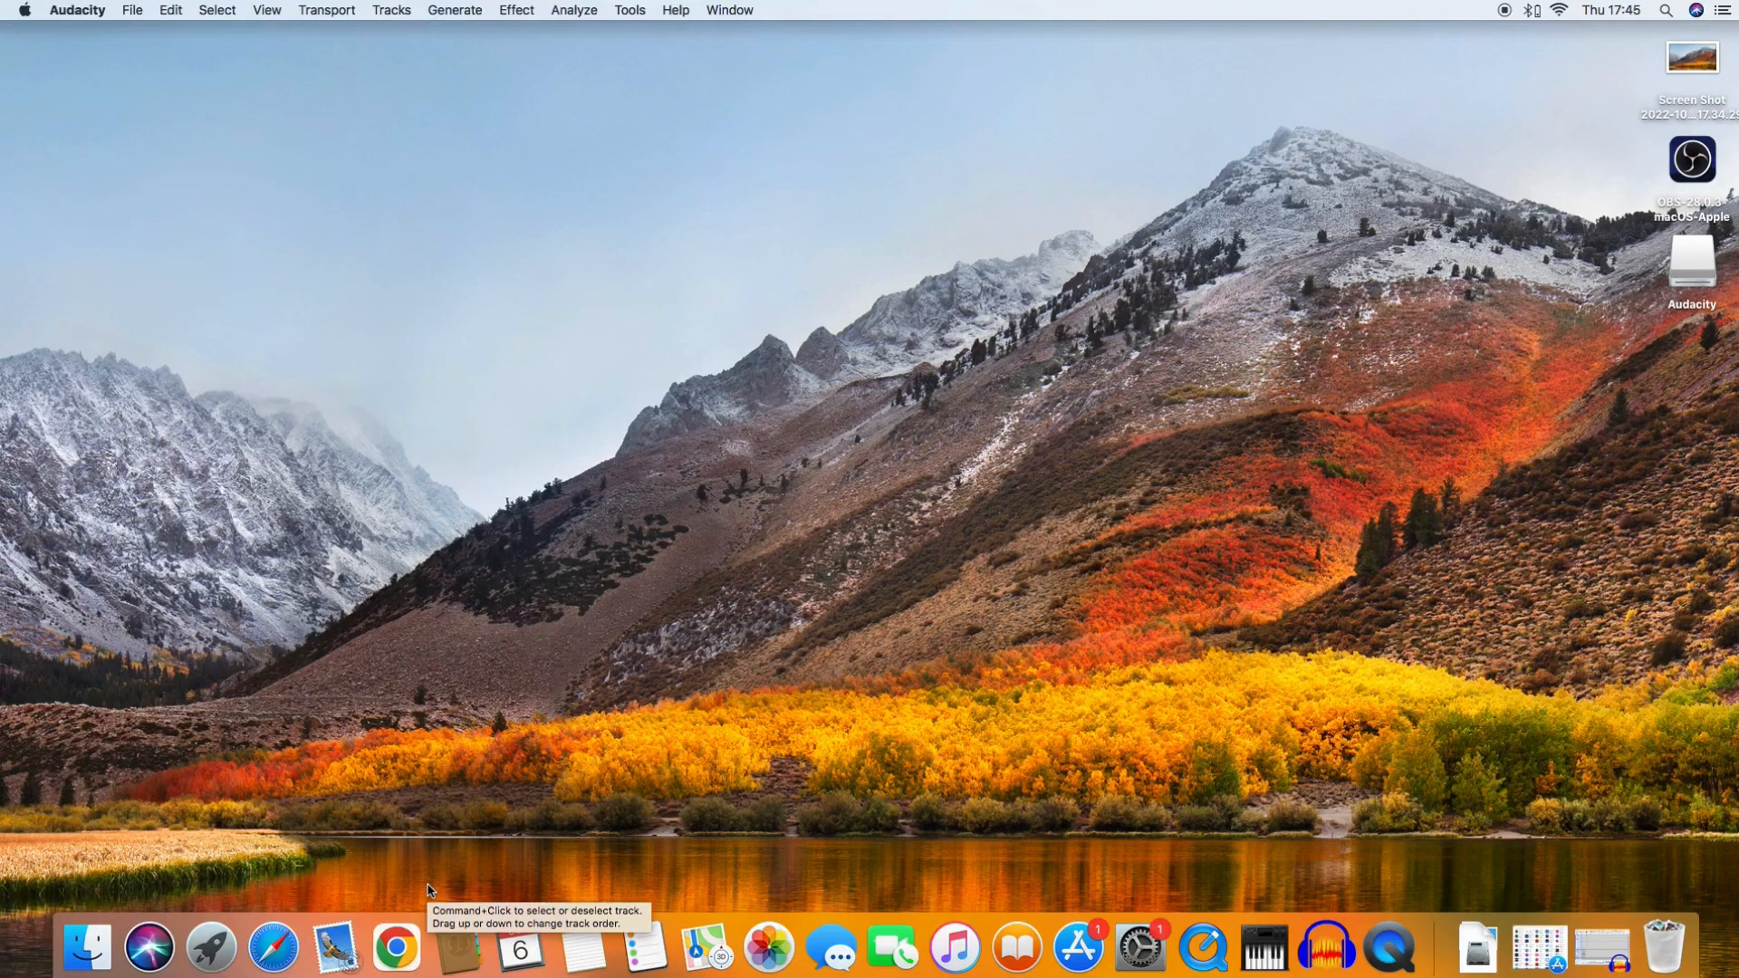
mouse_move(396, 947)
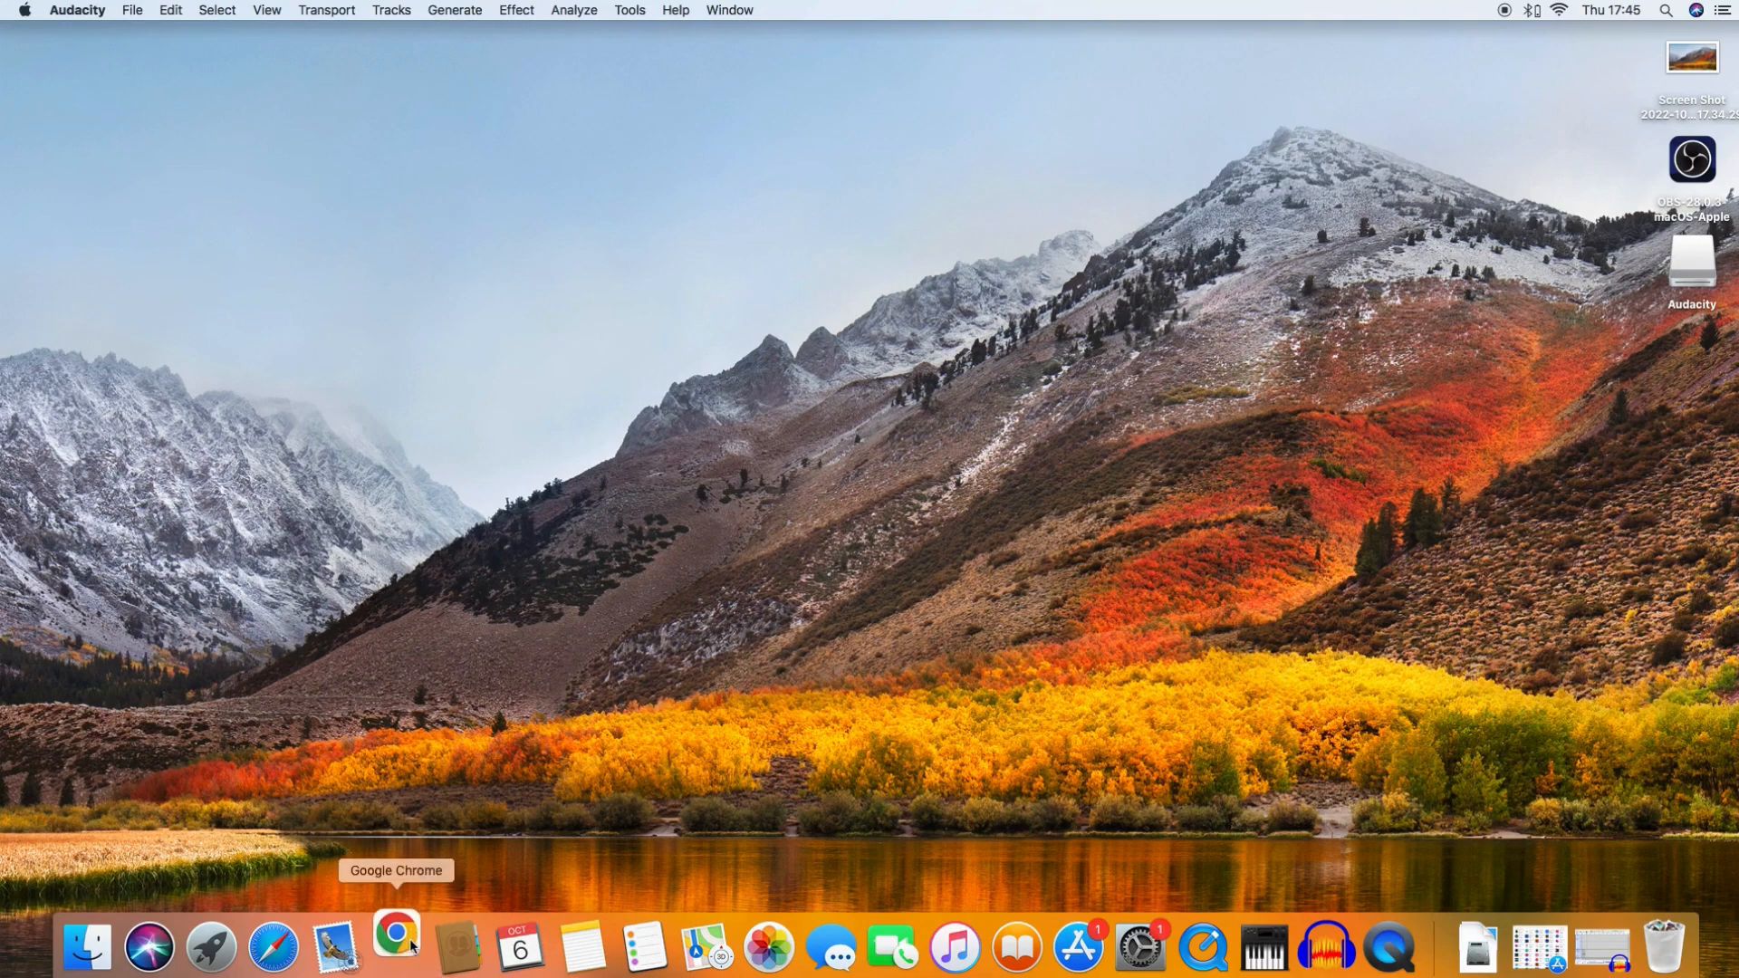
Launch Chrome from the Dock and show its History menu.
left_click(395, 948)
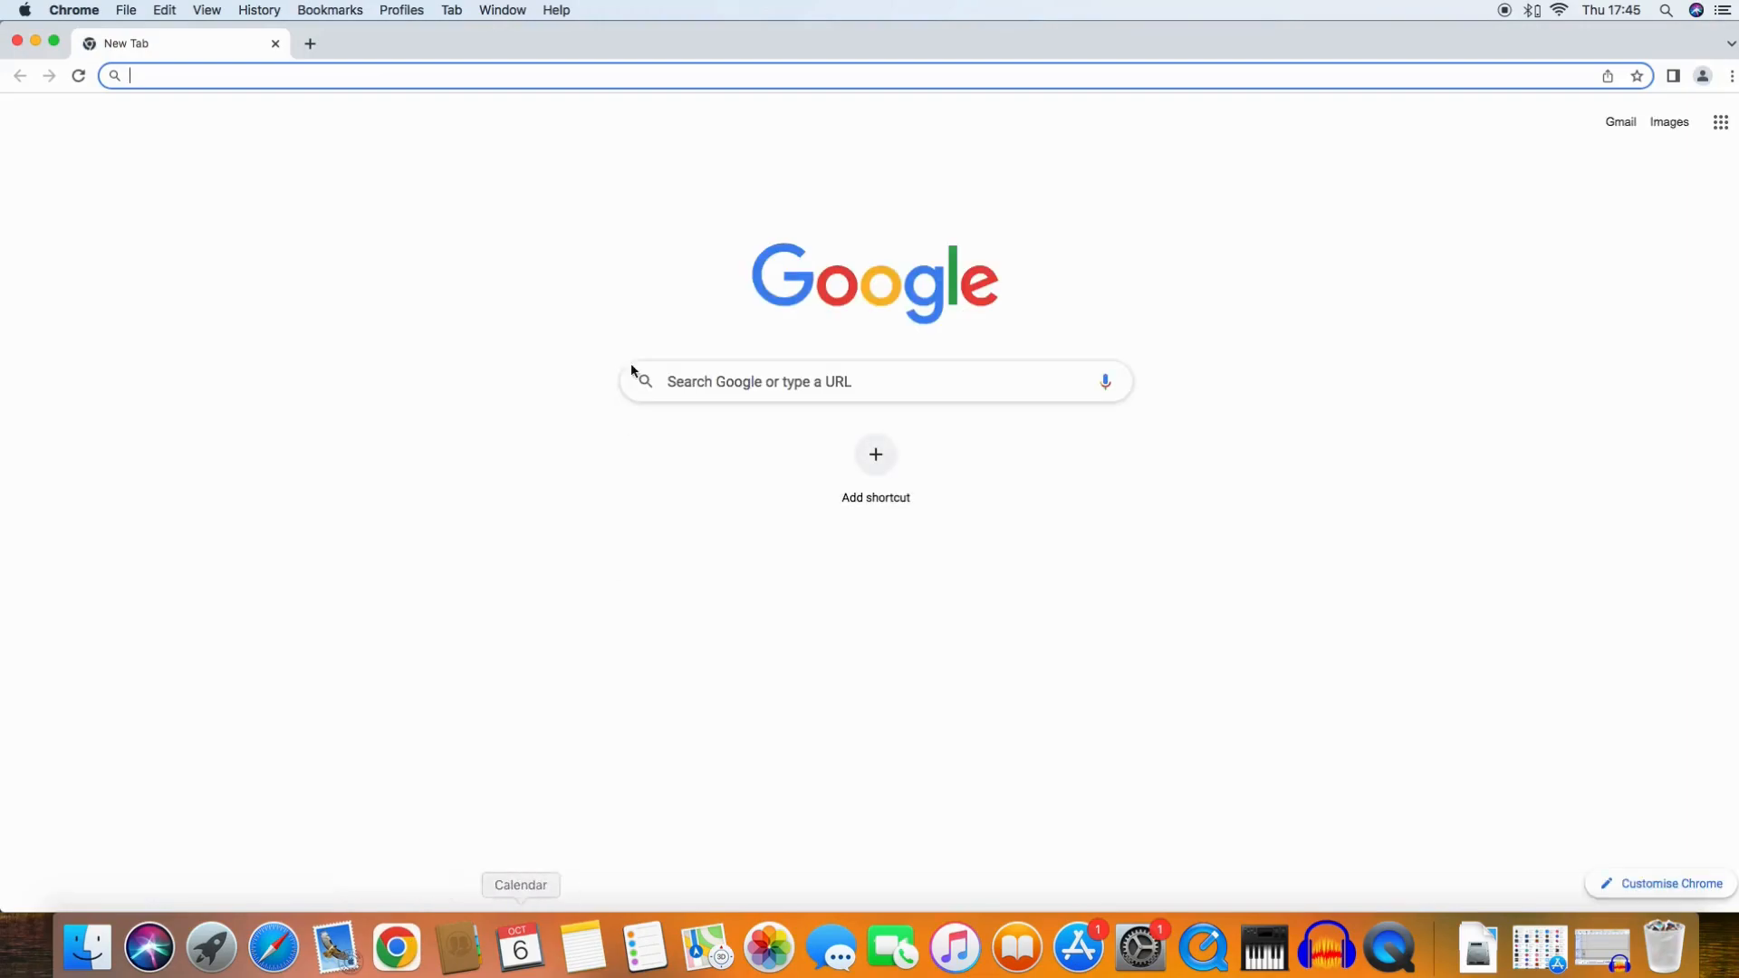
mouse_move(394, 60)
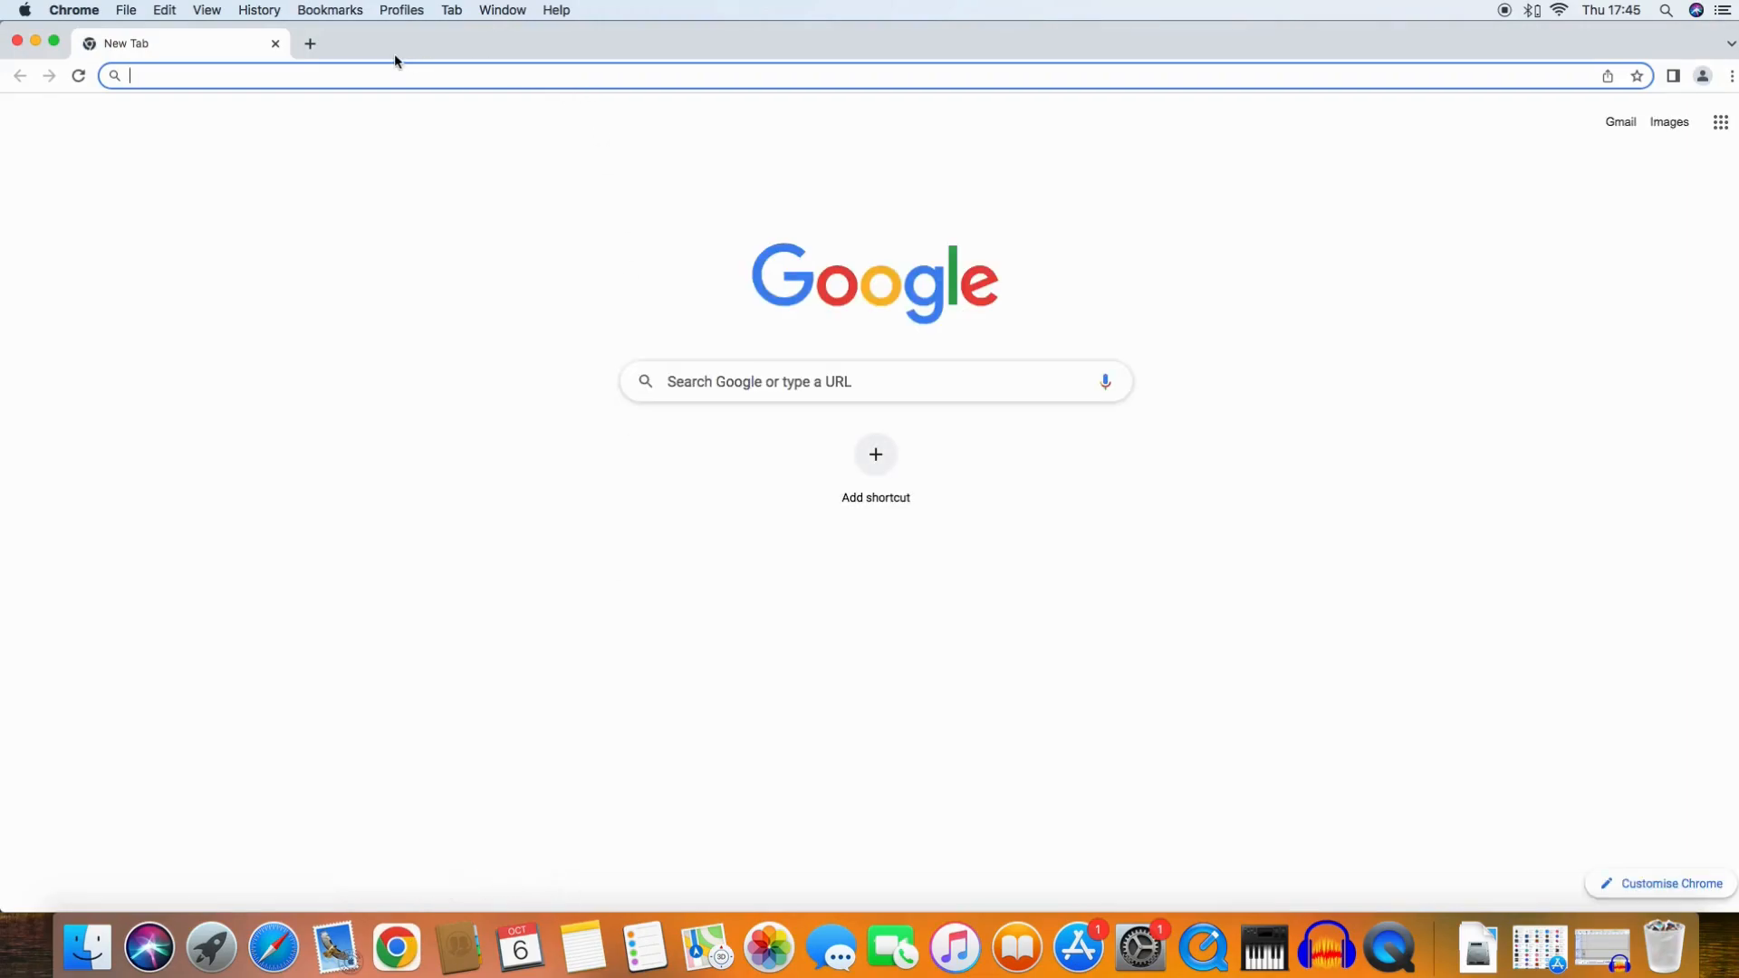
left_click(259, 10)
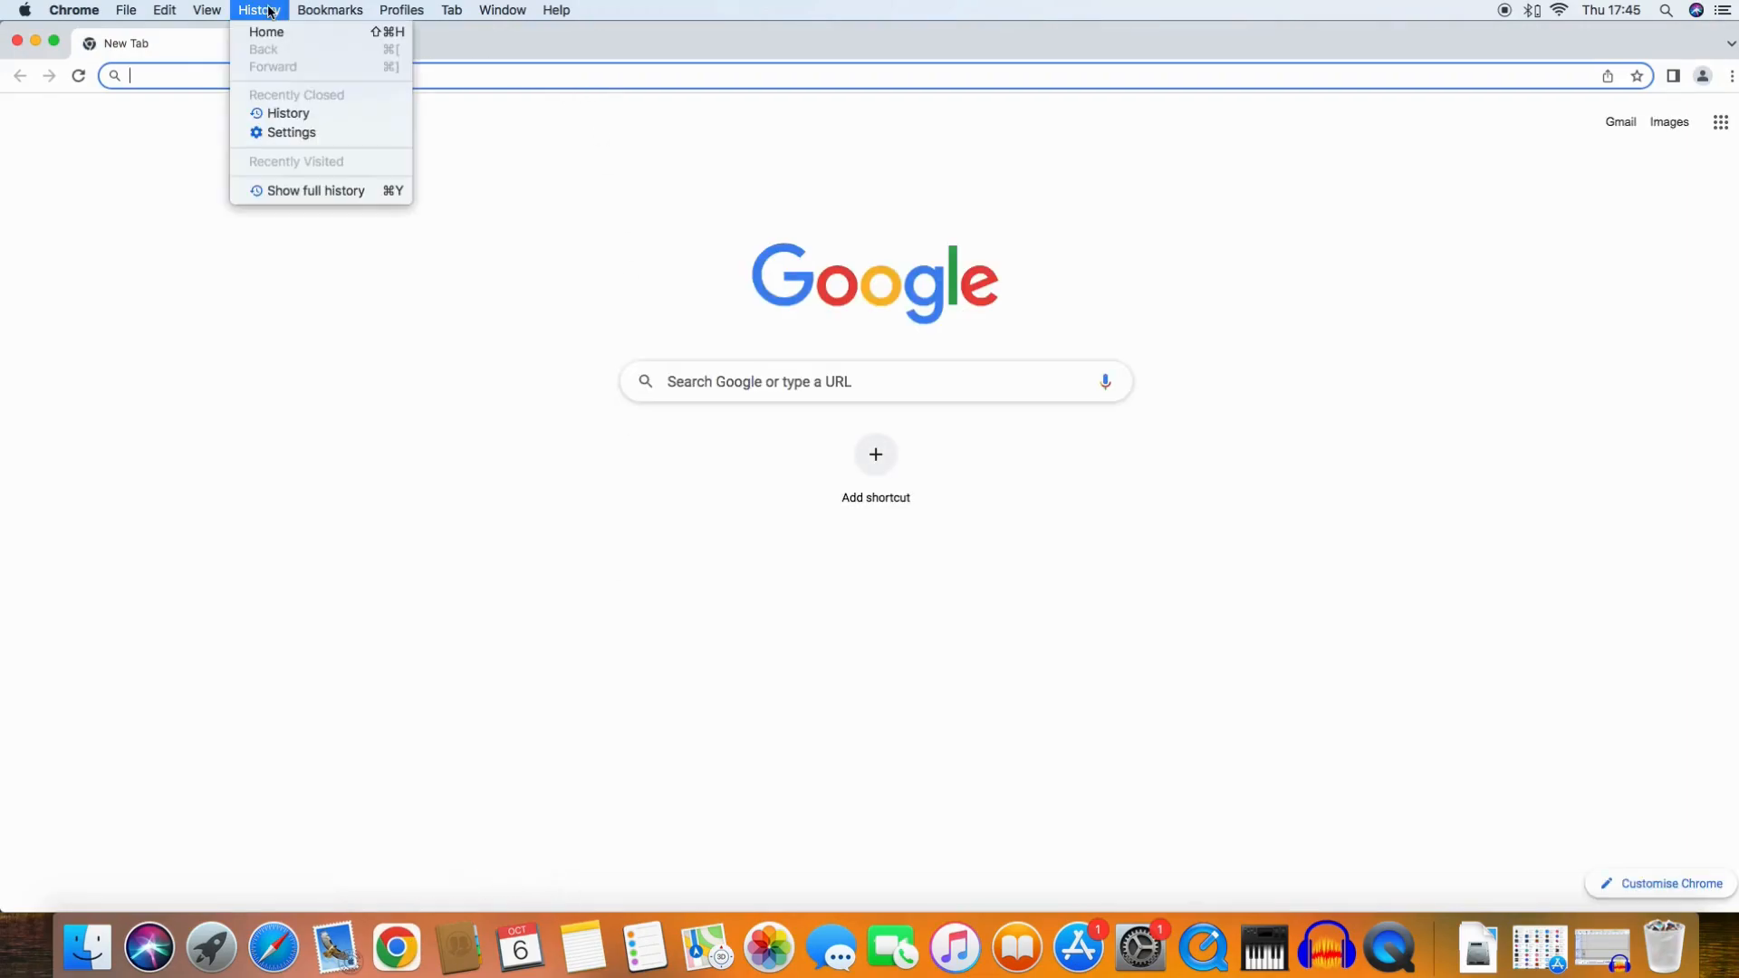
mouse_move(315, 191)
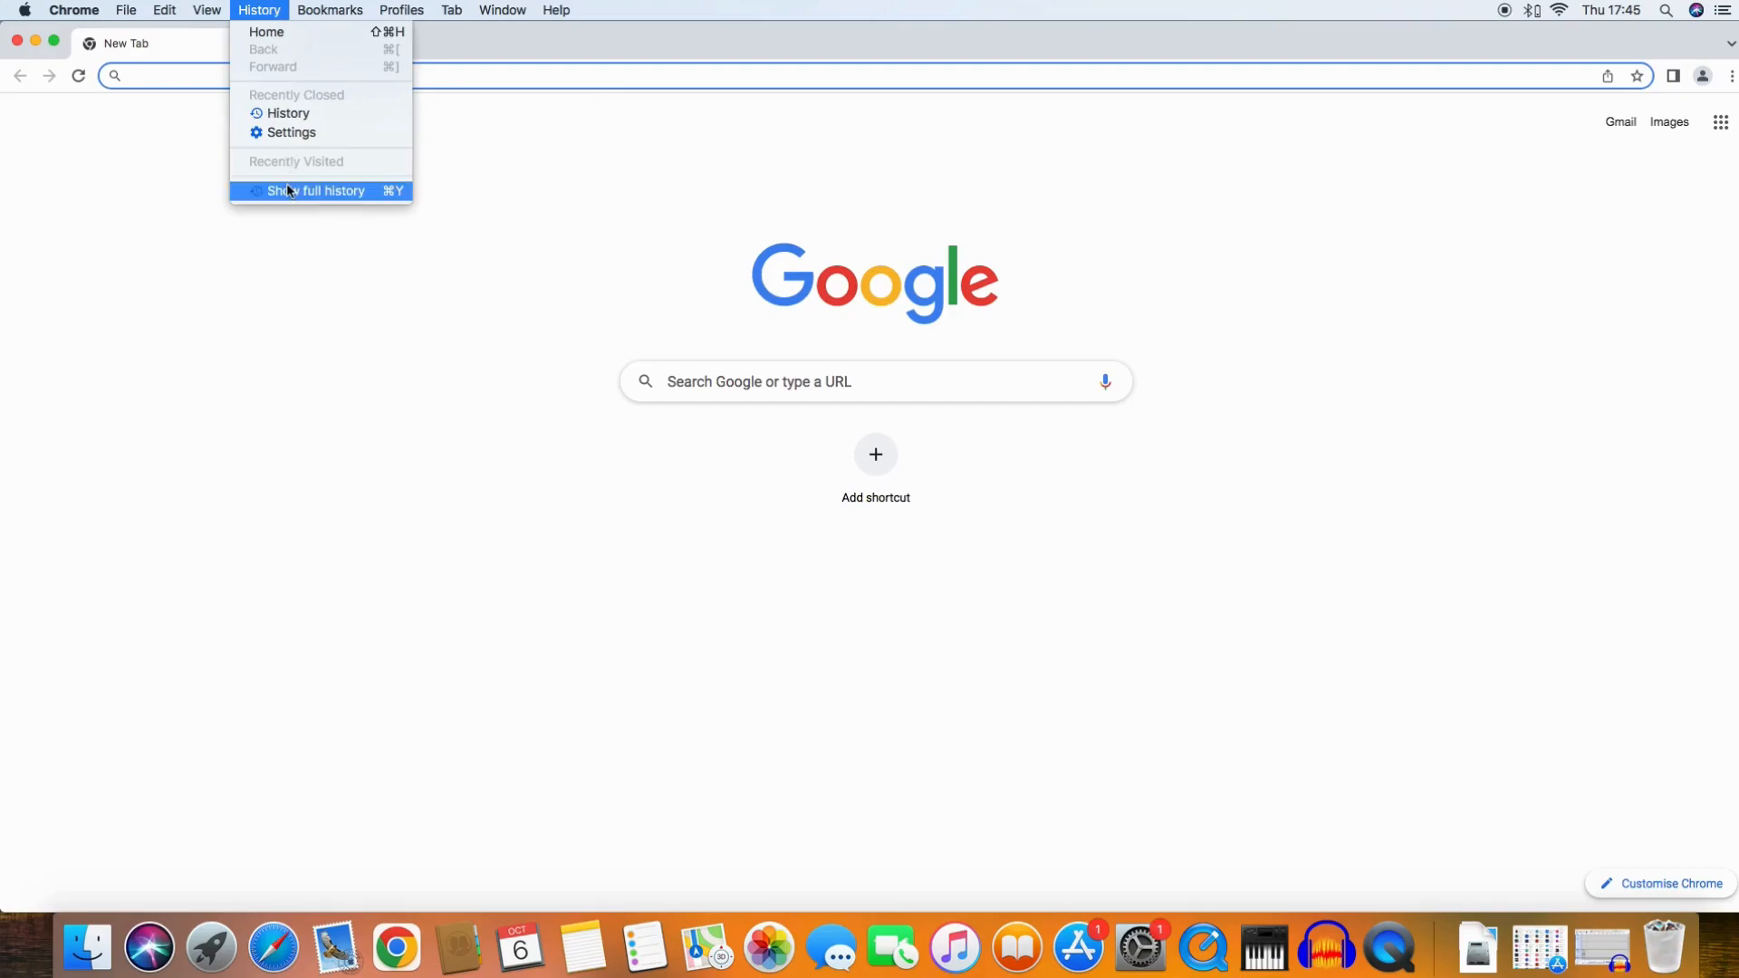
Choose Show full history to display the empty History page.
left_click(316, 189)
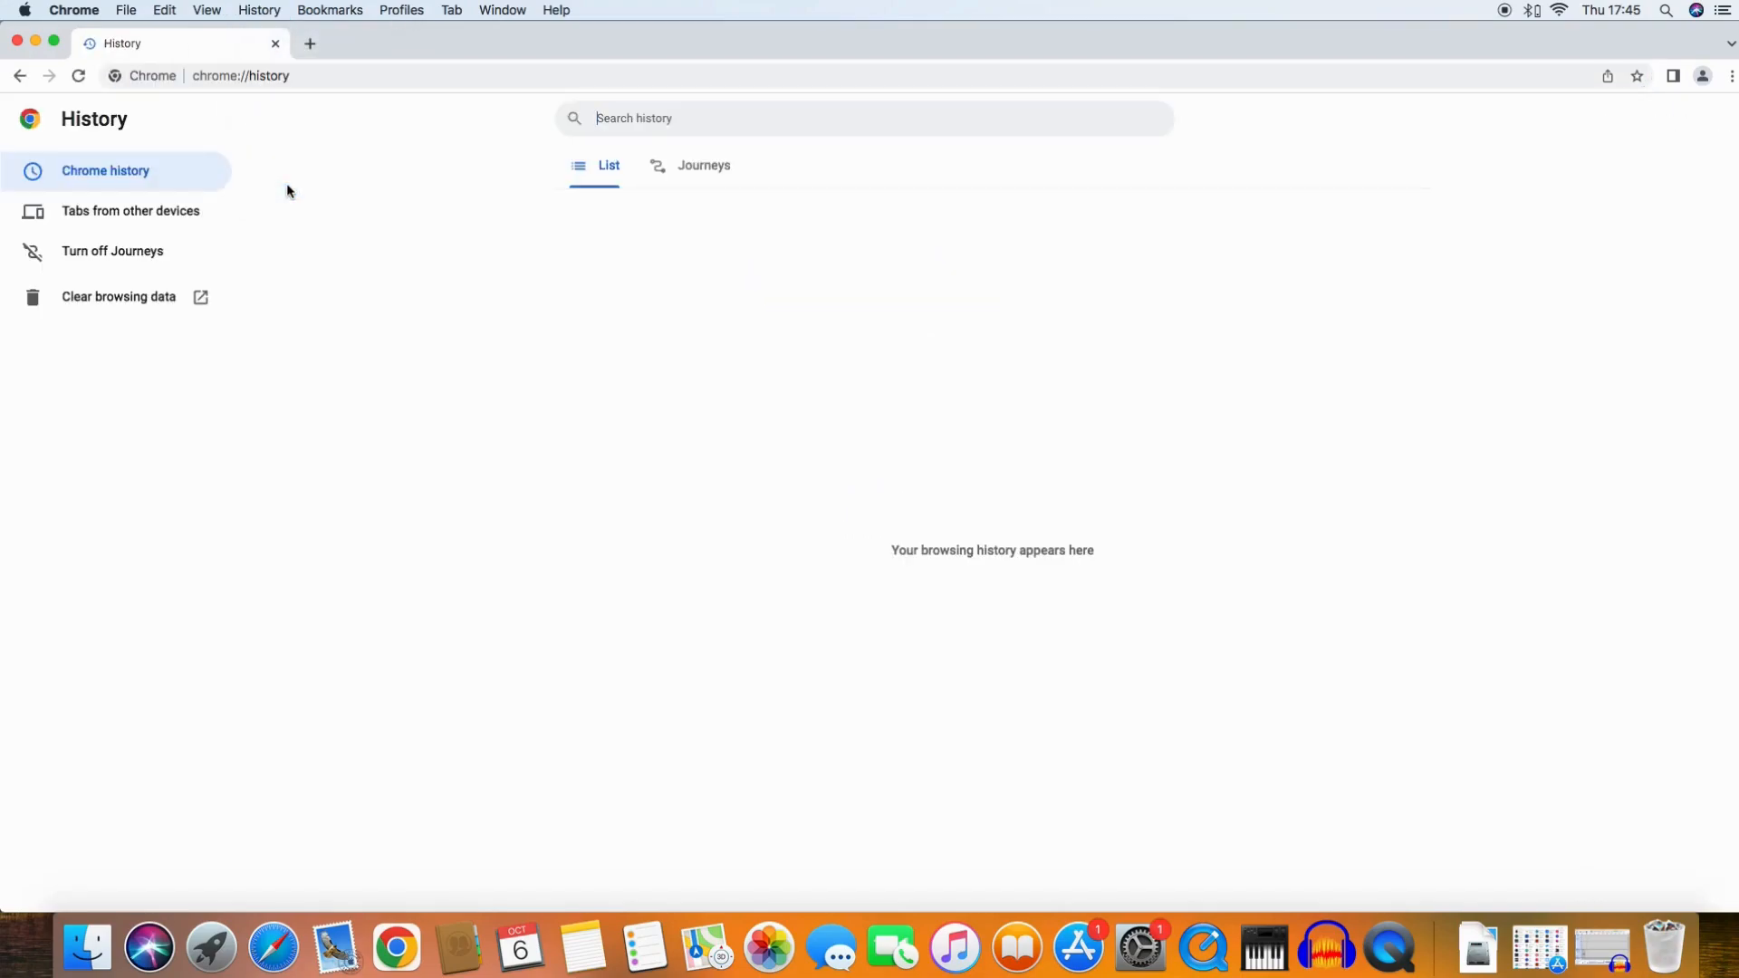
mouse_move(997, 465)
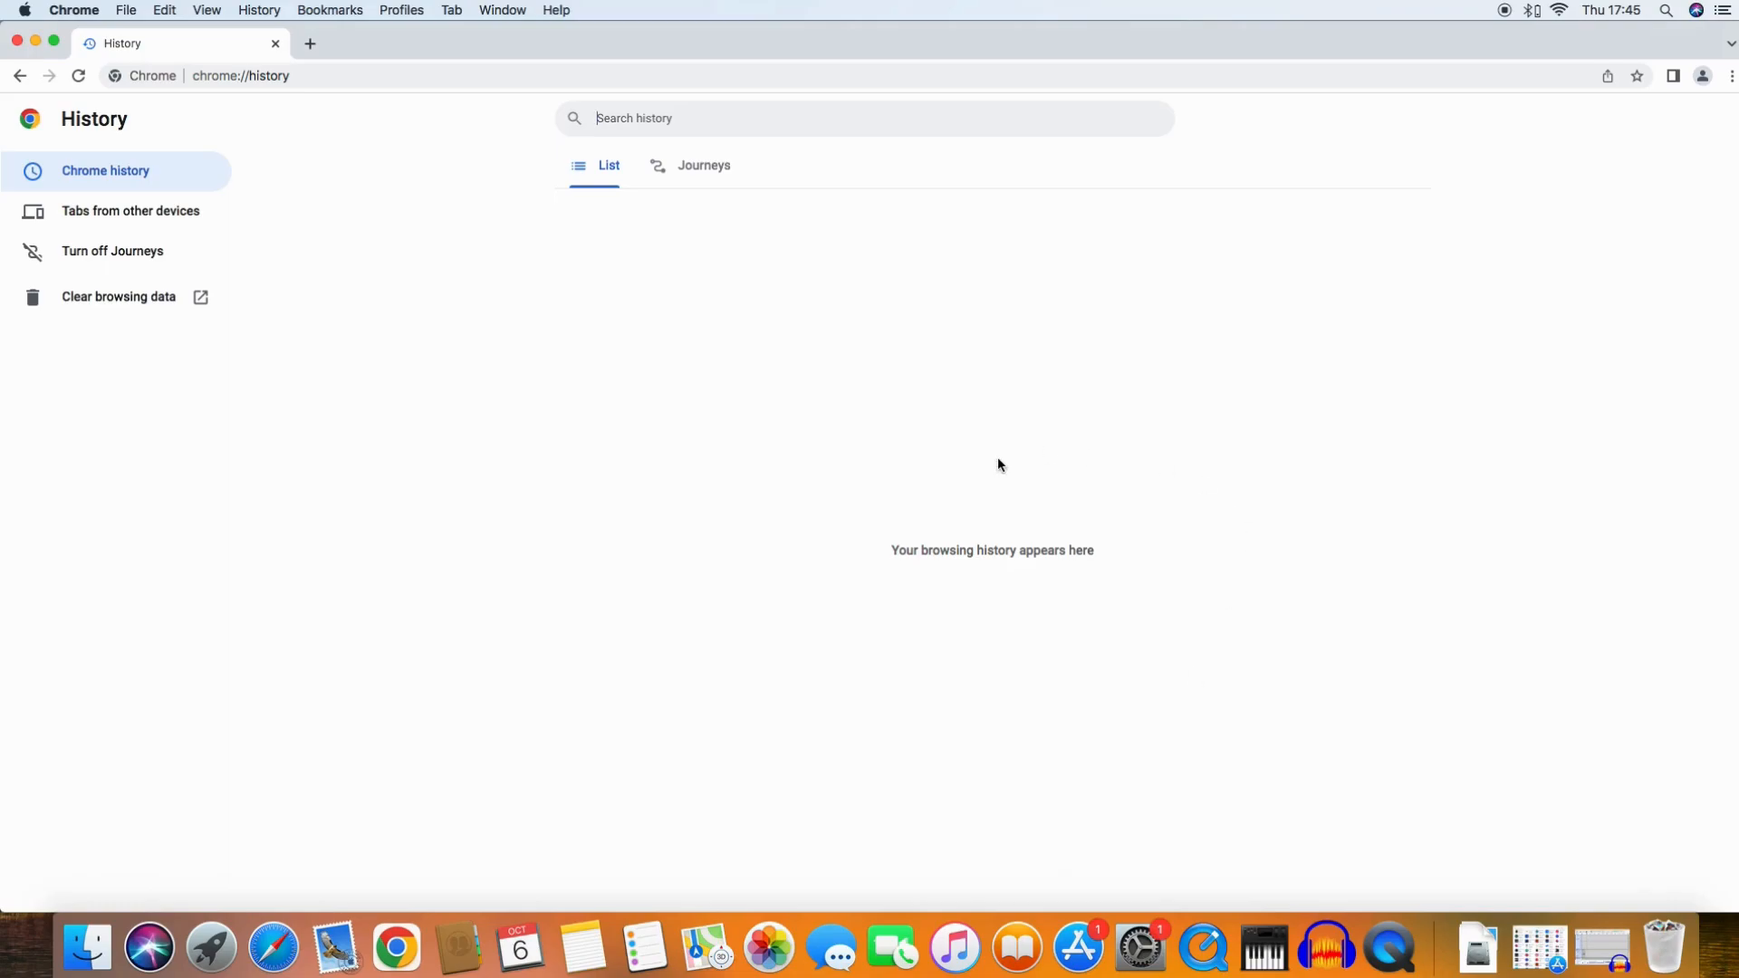
mouse_move(797, 400)
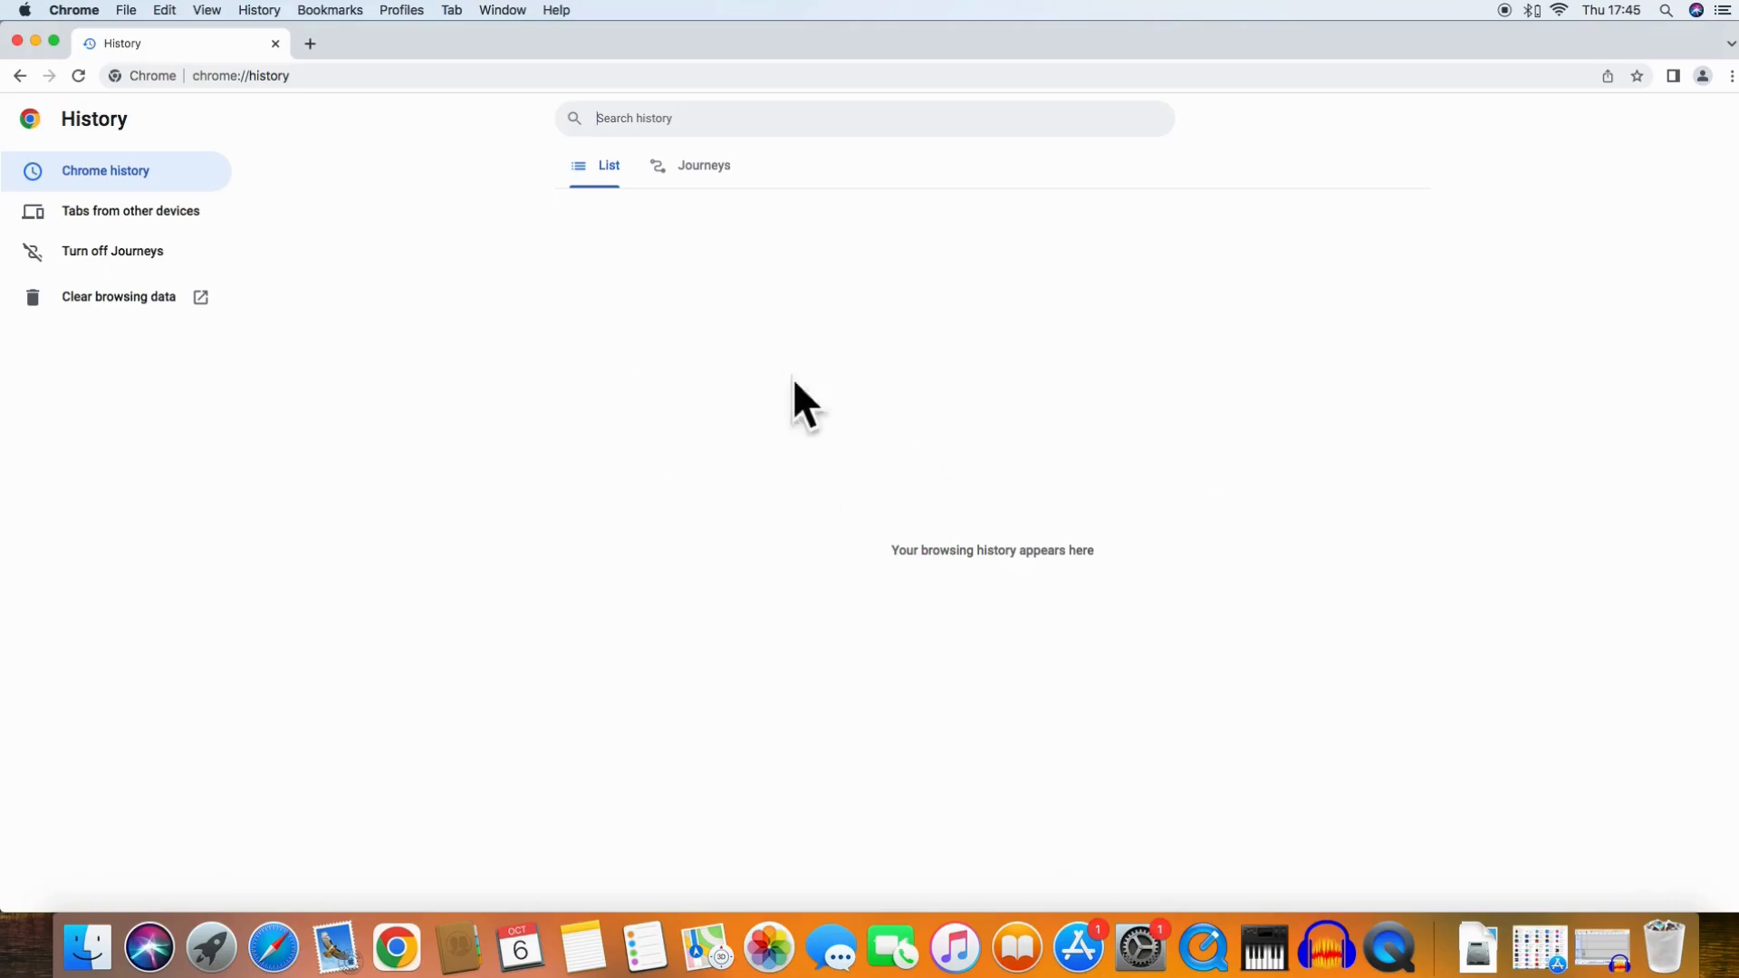
mouse_move(404, 286)
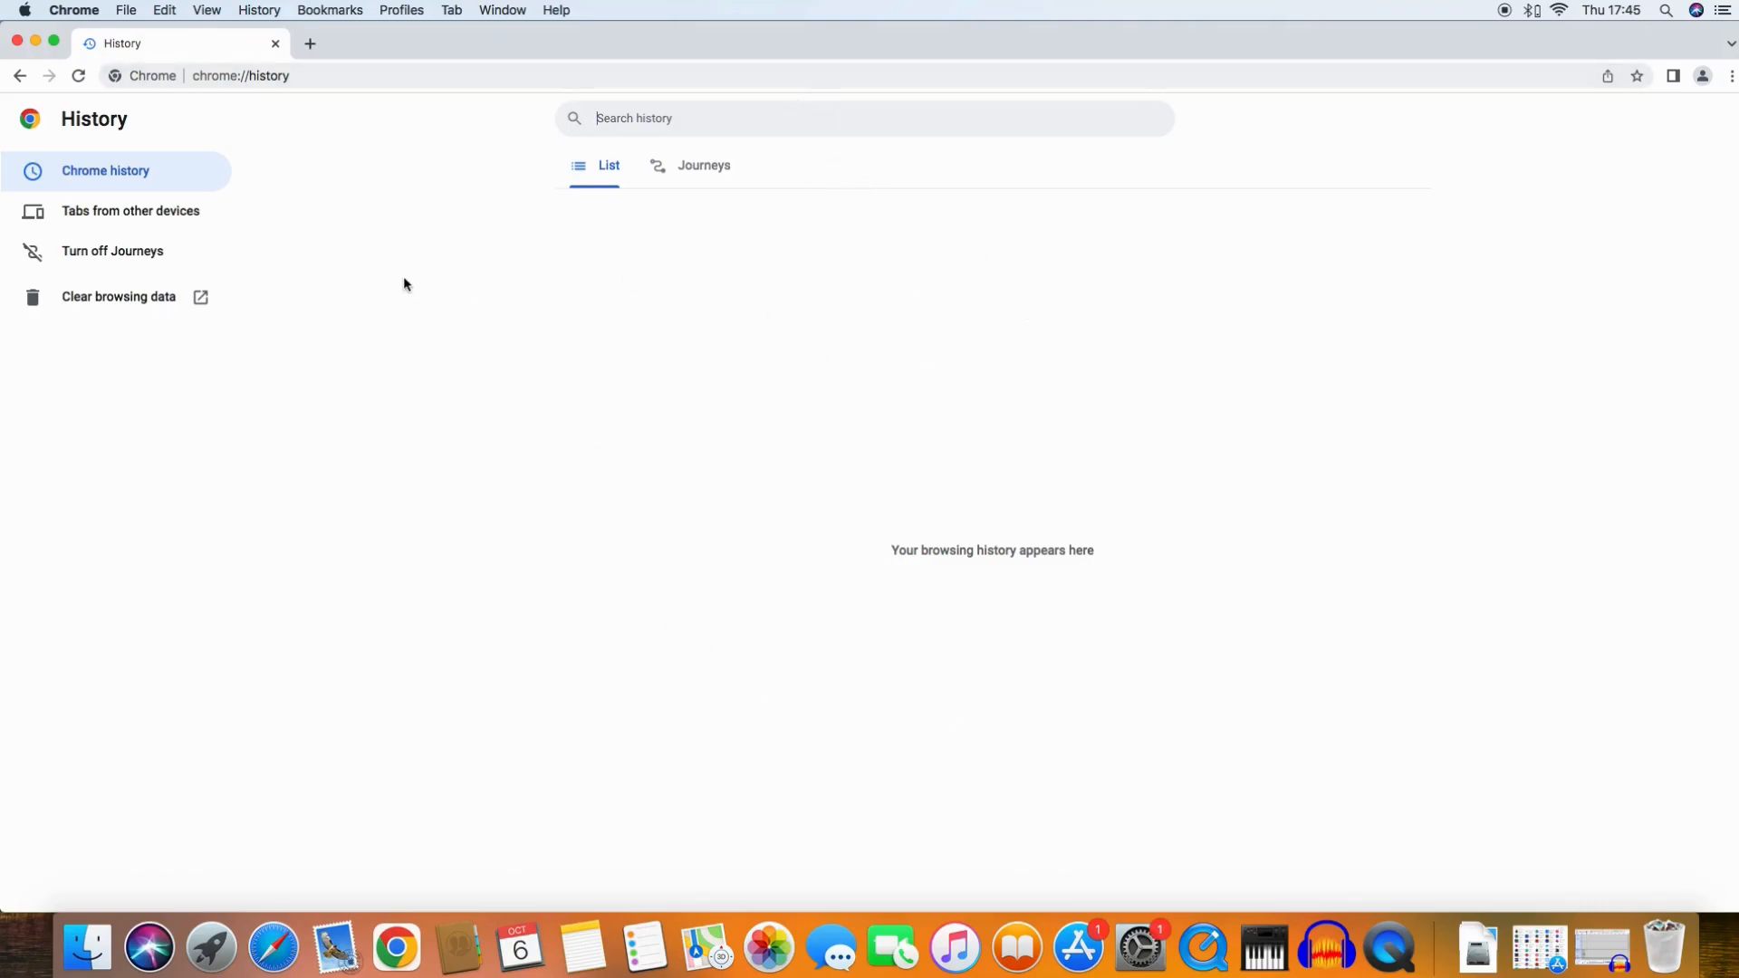
mouse_move(801, 463)
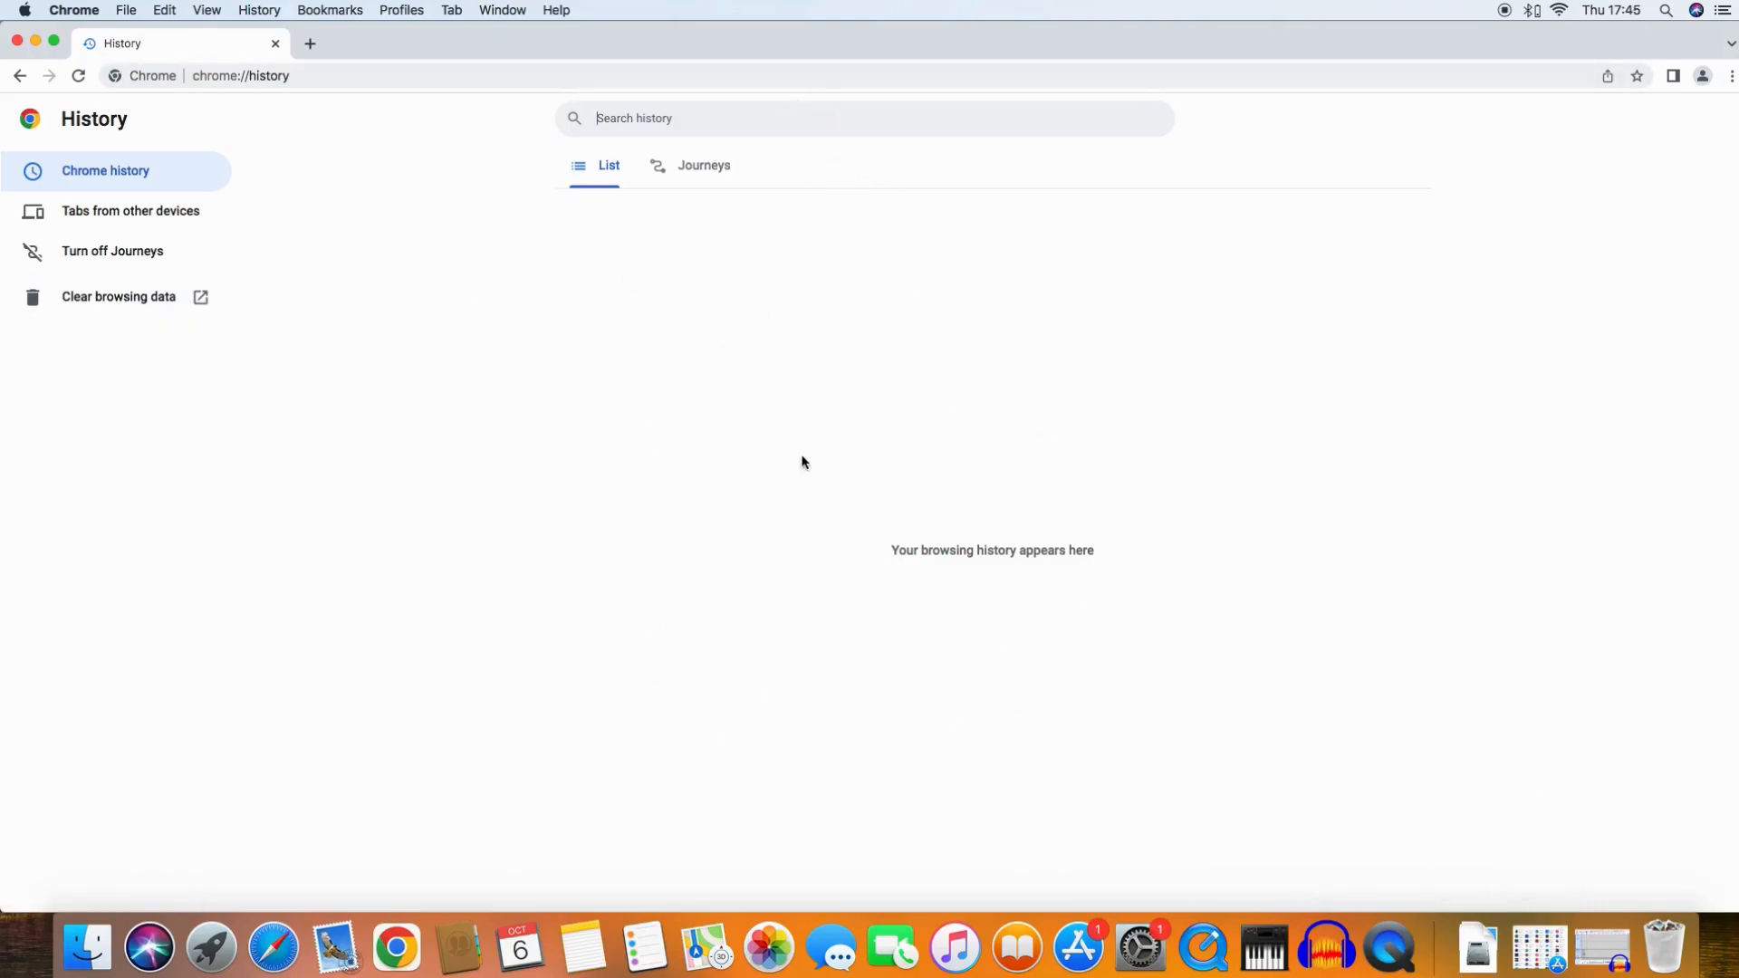
mouse_move(868, 402)
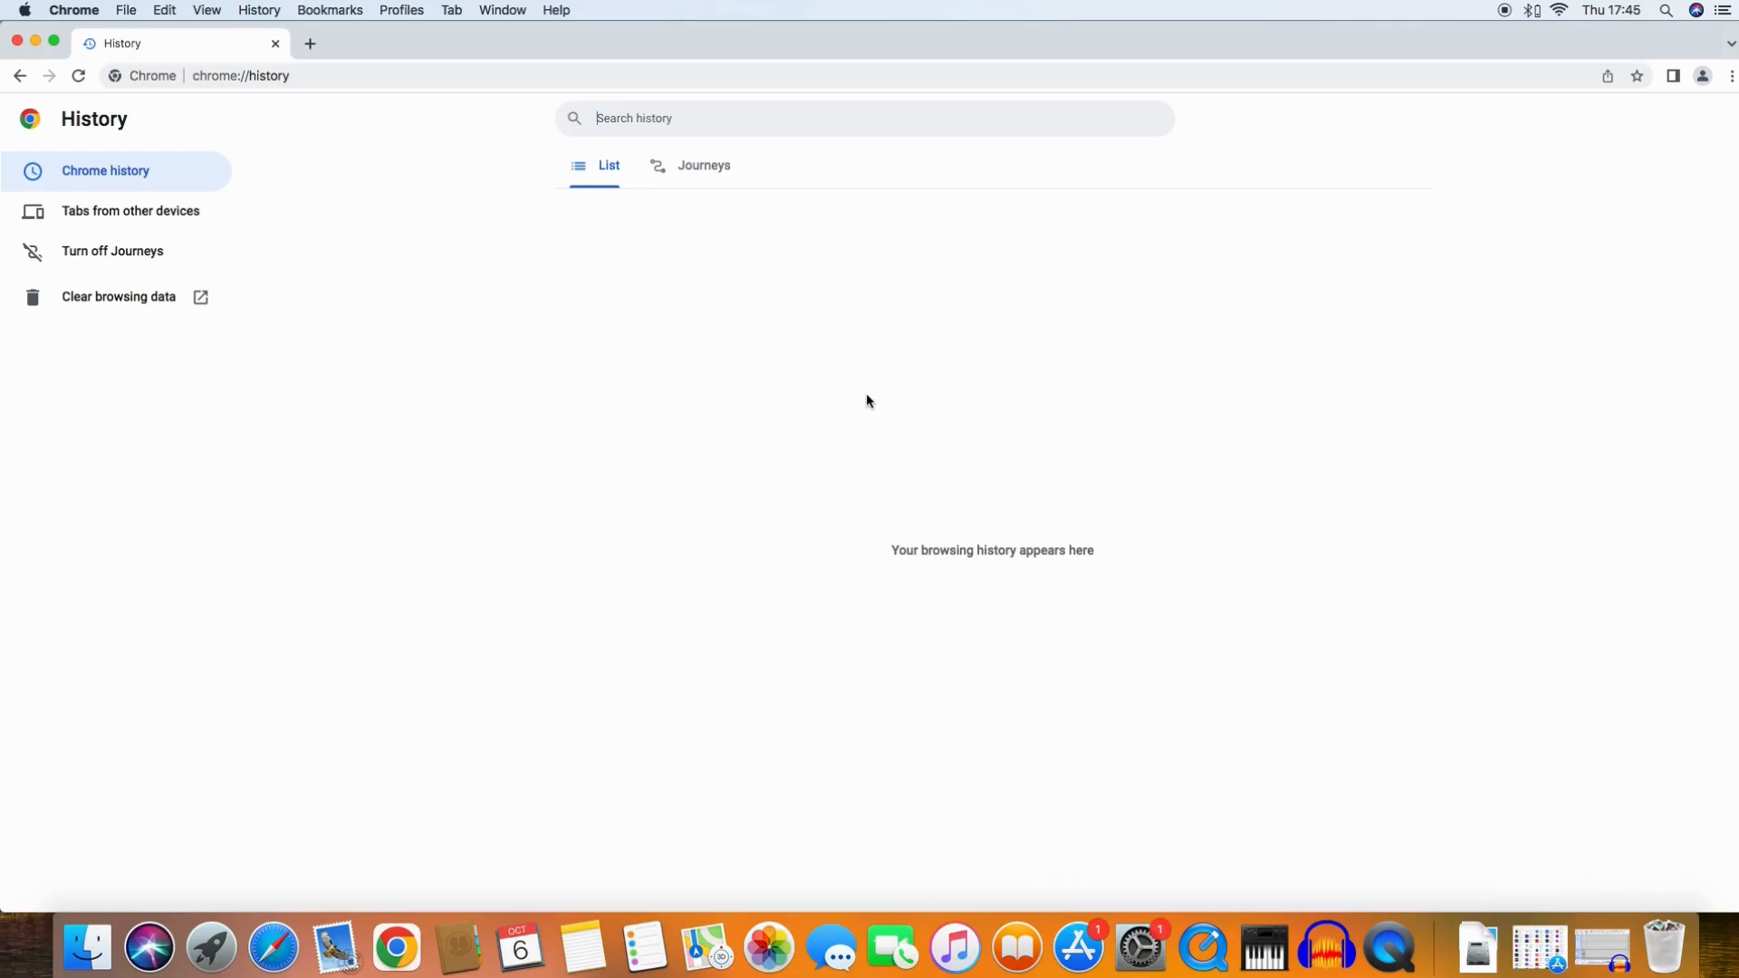
mouse_move(233, 390)
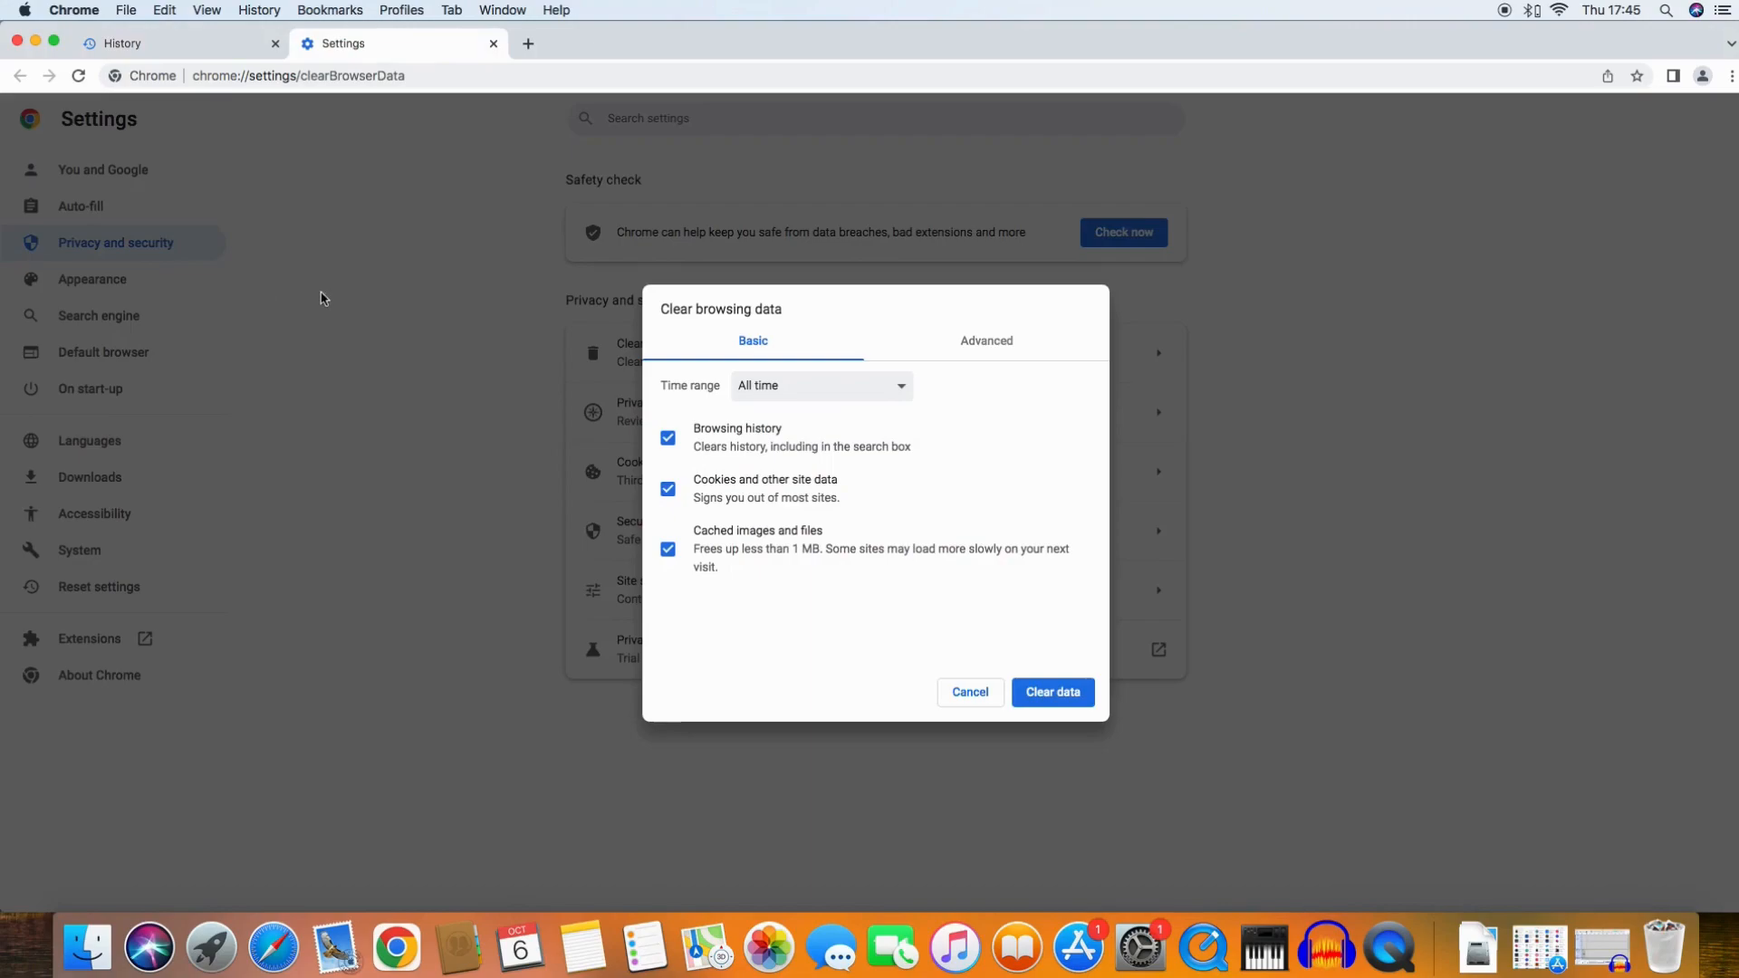
mouse_move(777, 534)
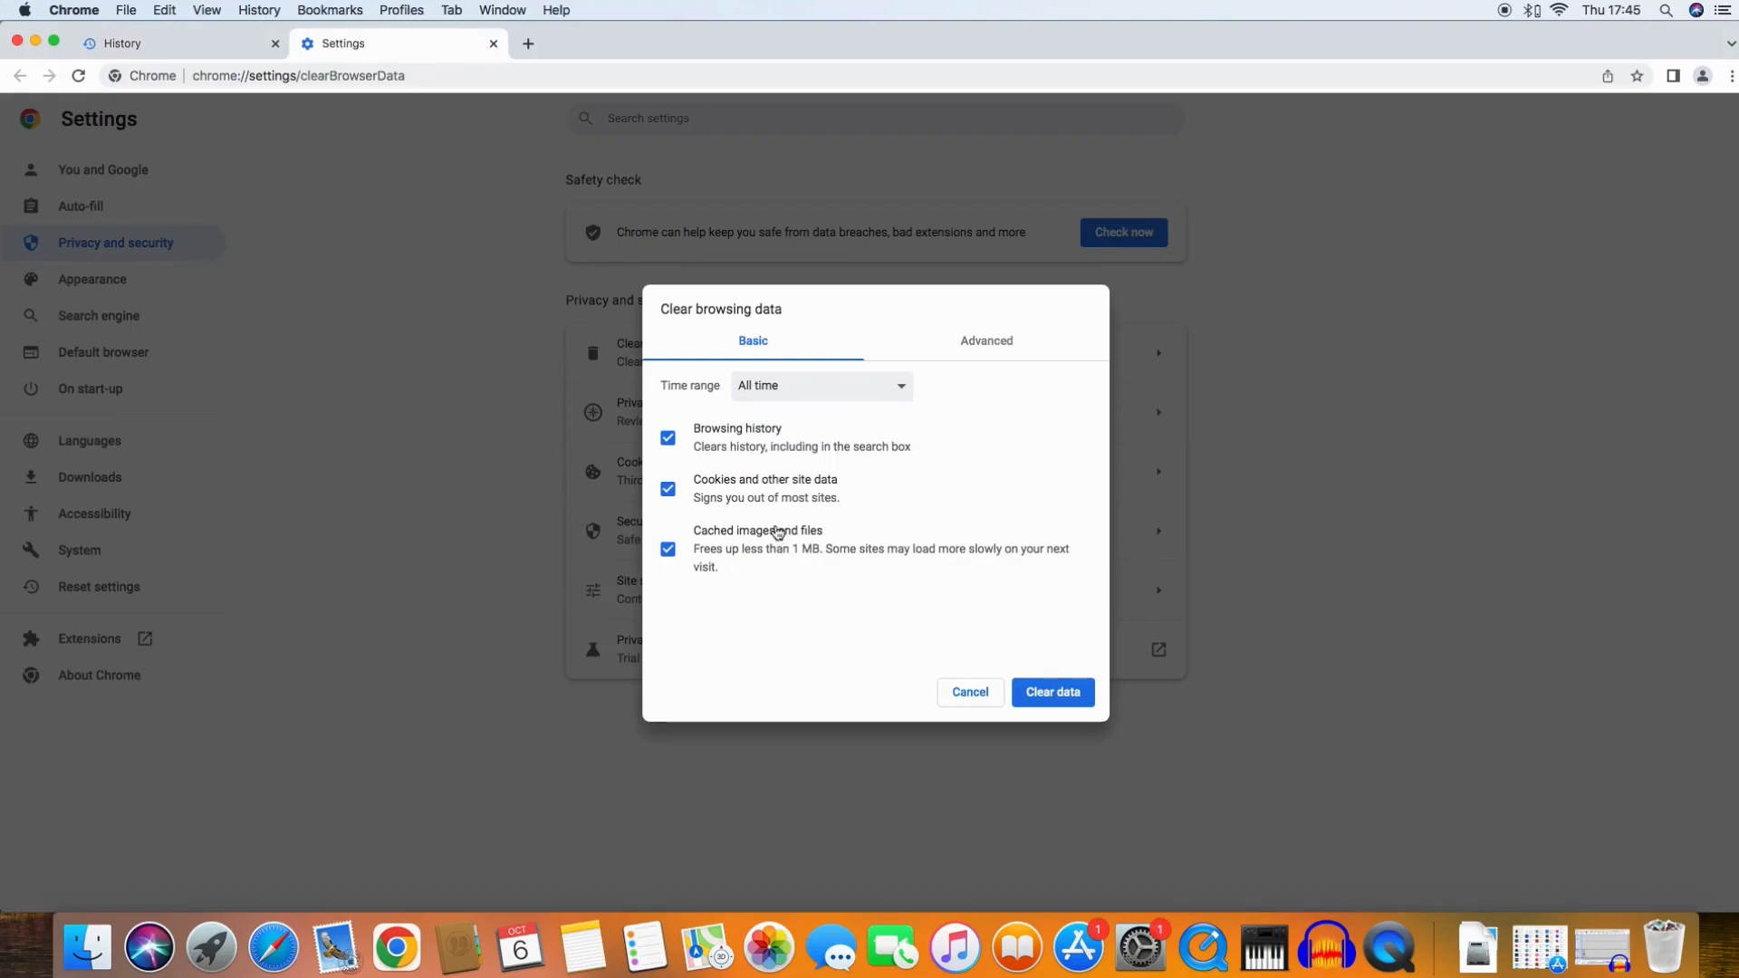
mouse_move(741, 429)
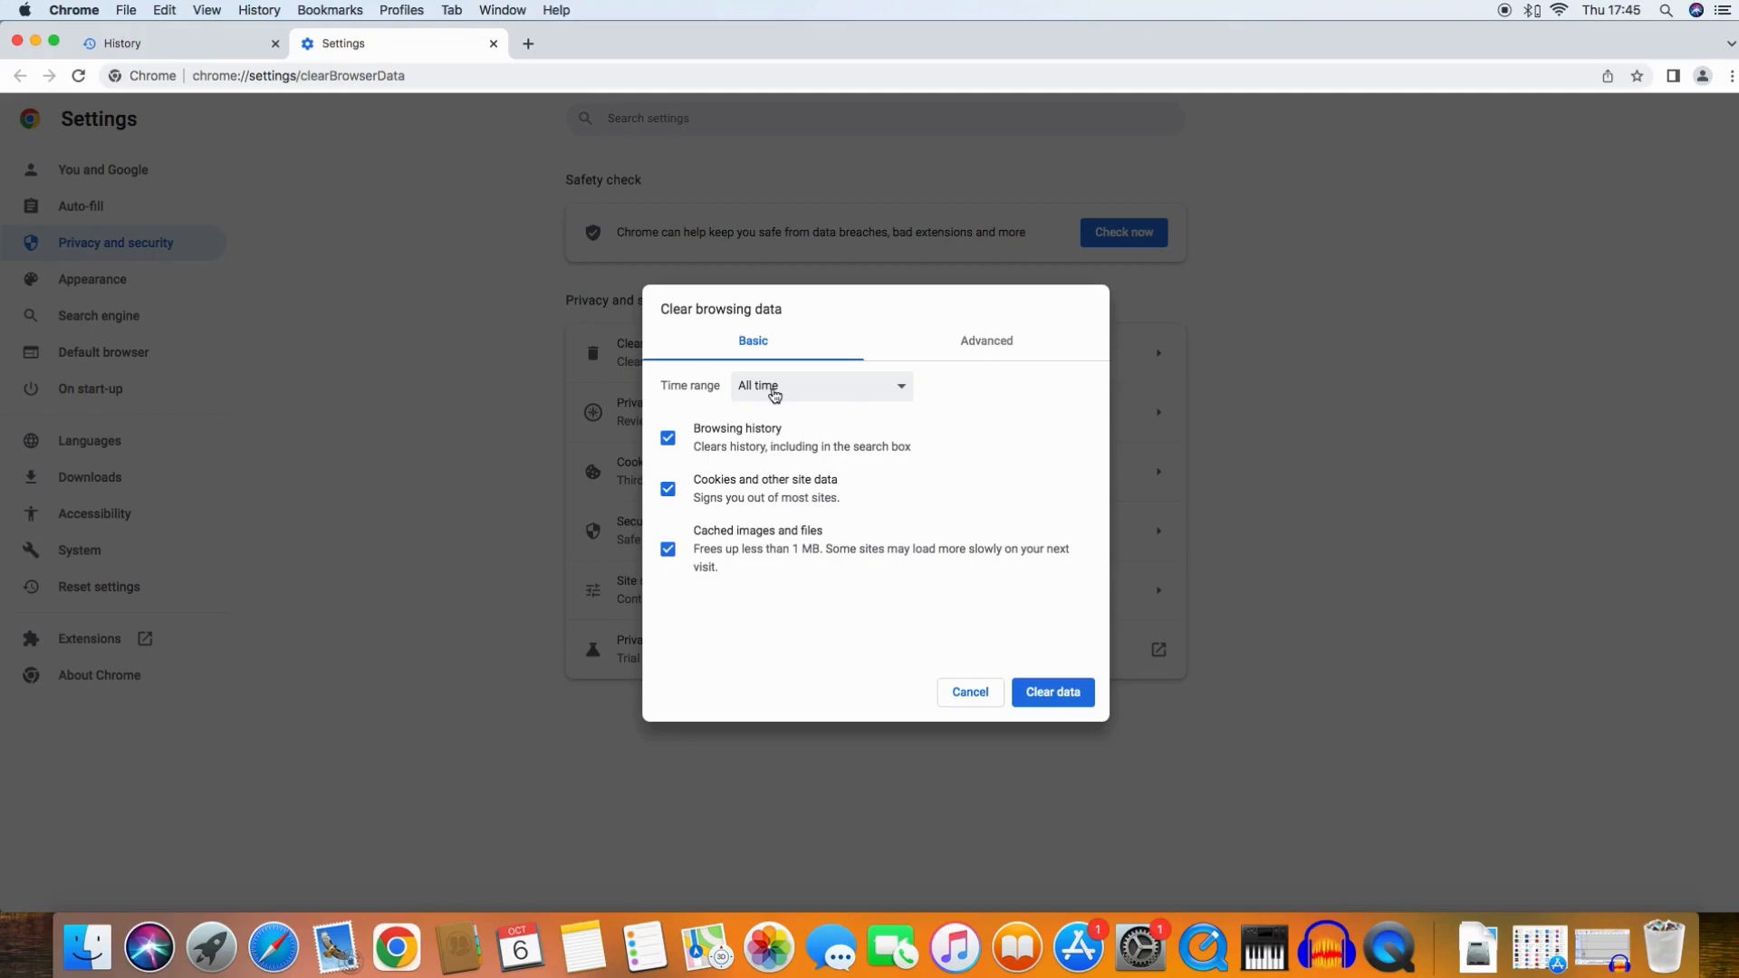
Set the time range to All time and clear history, cookies and cached files.
left_click(821, 386)
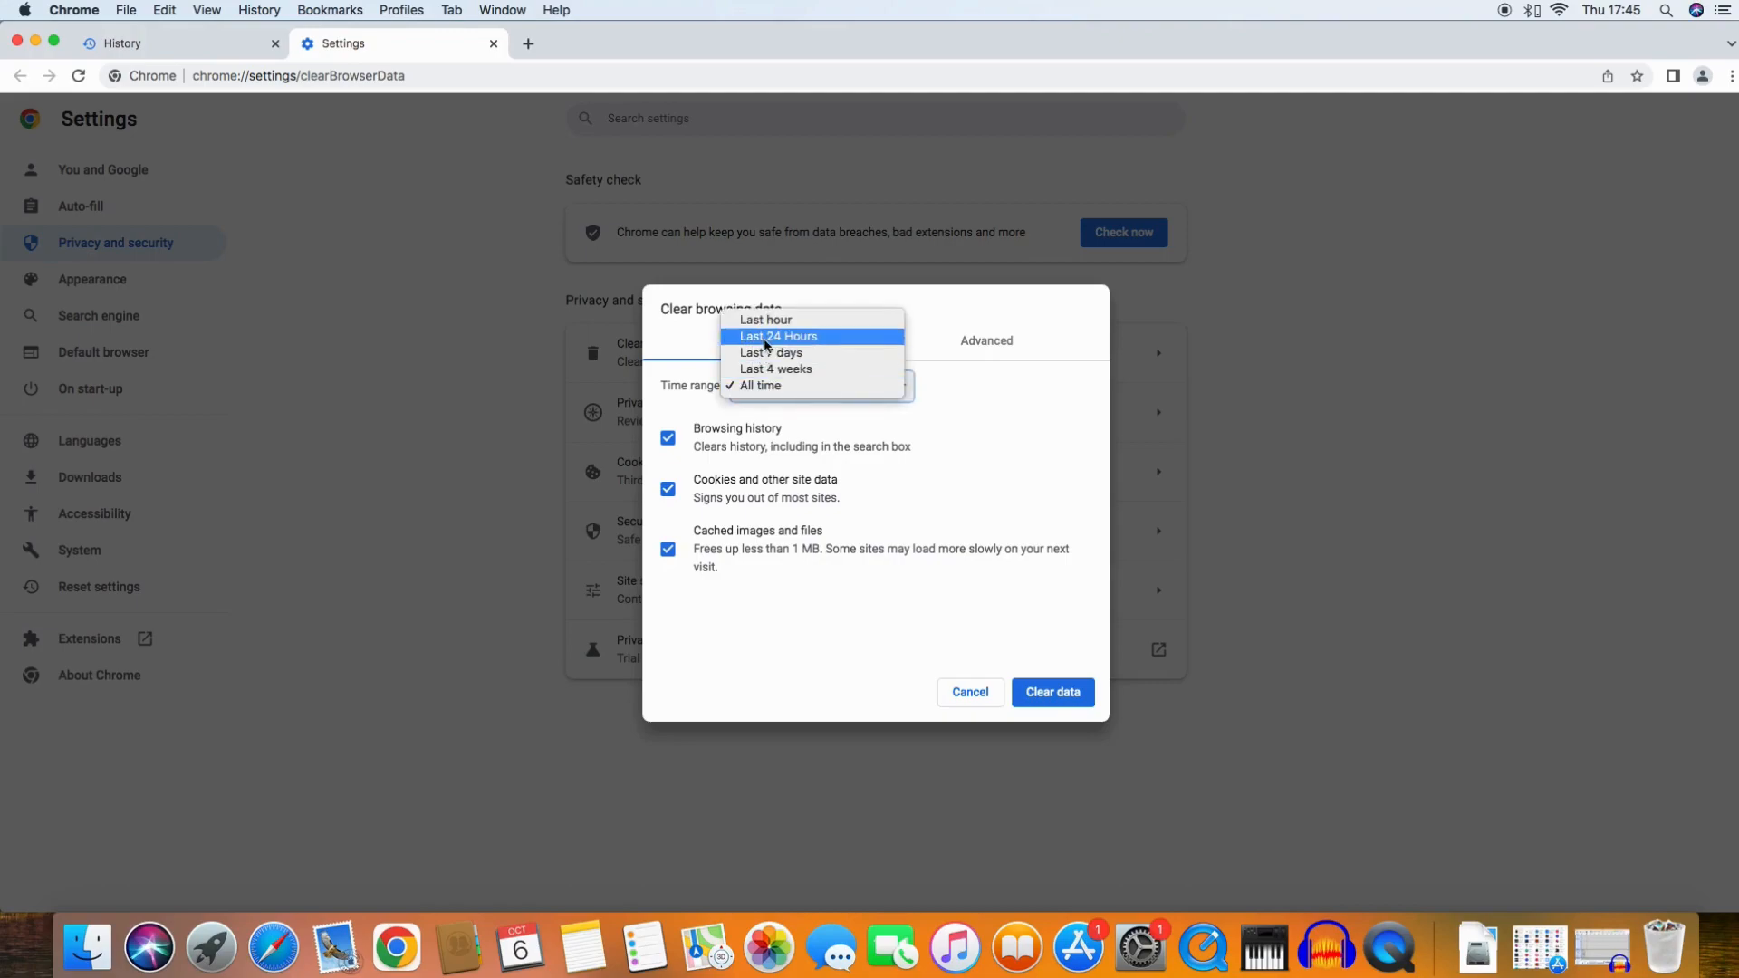
mouse_move(782, 385)
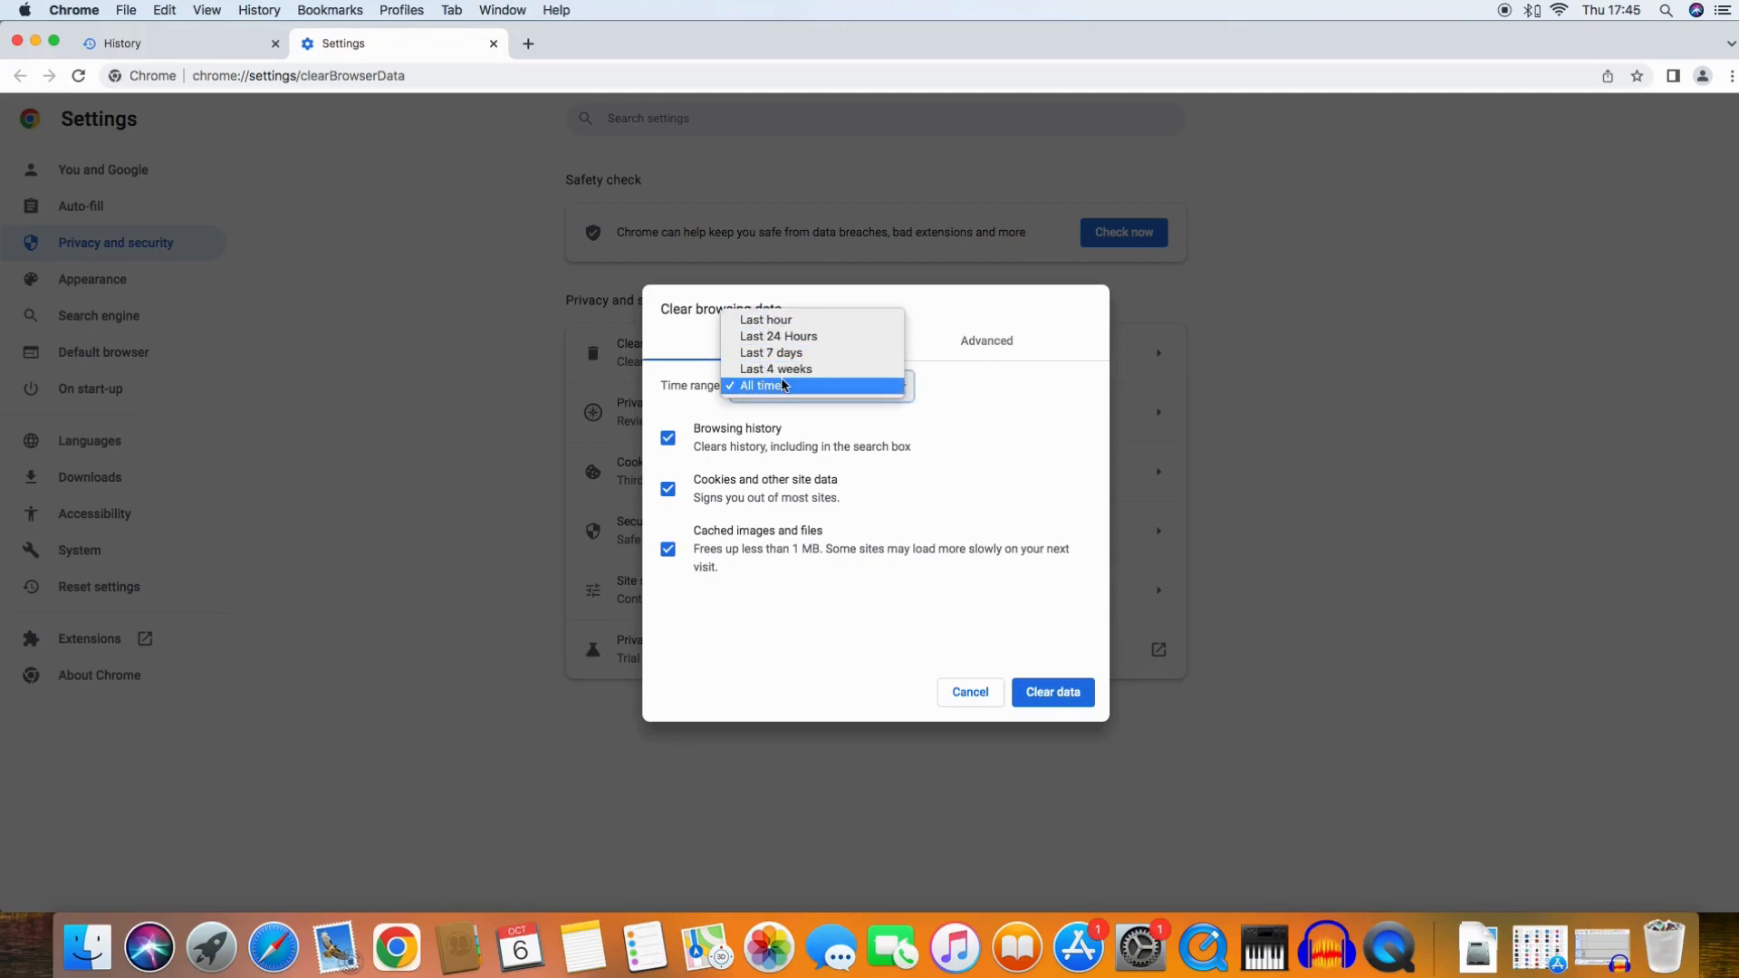
left_click(765, 385)
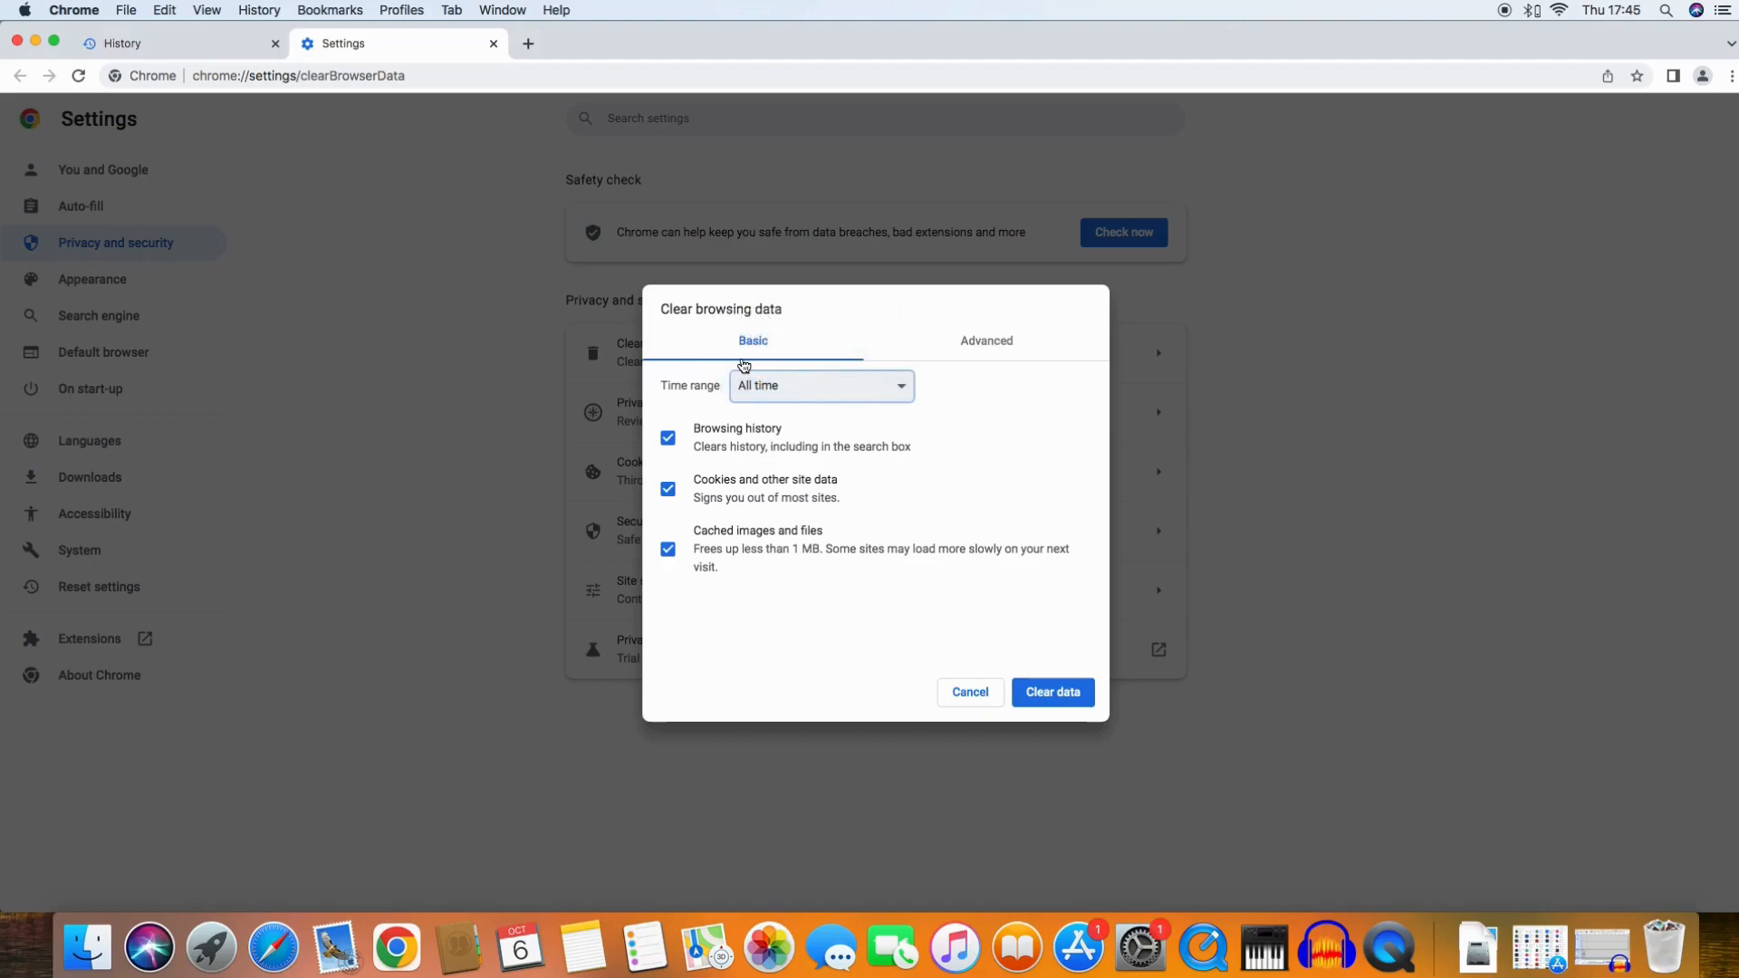
mouse_move(1051, 692)
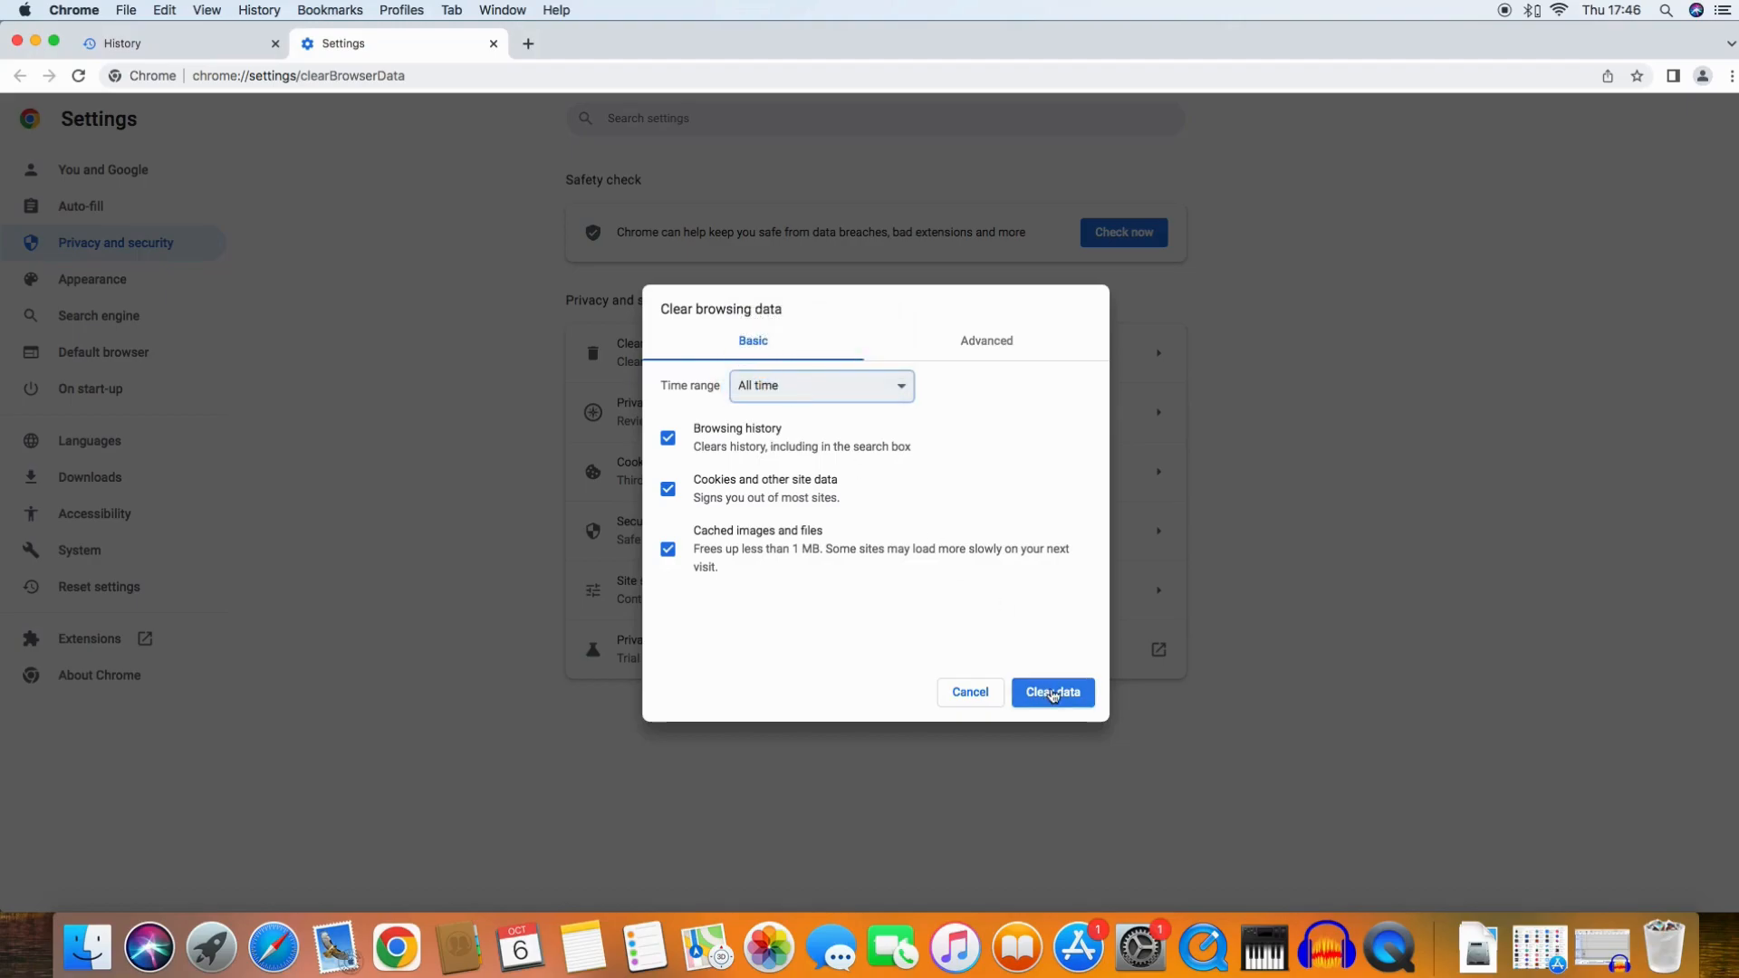
left_click(1052, 691)
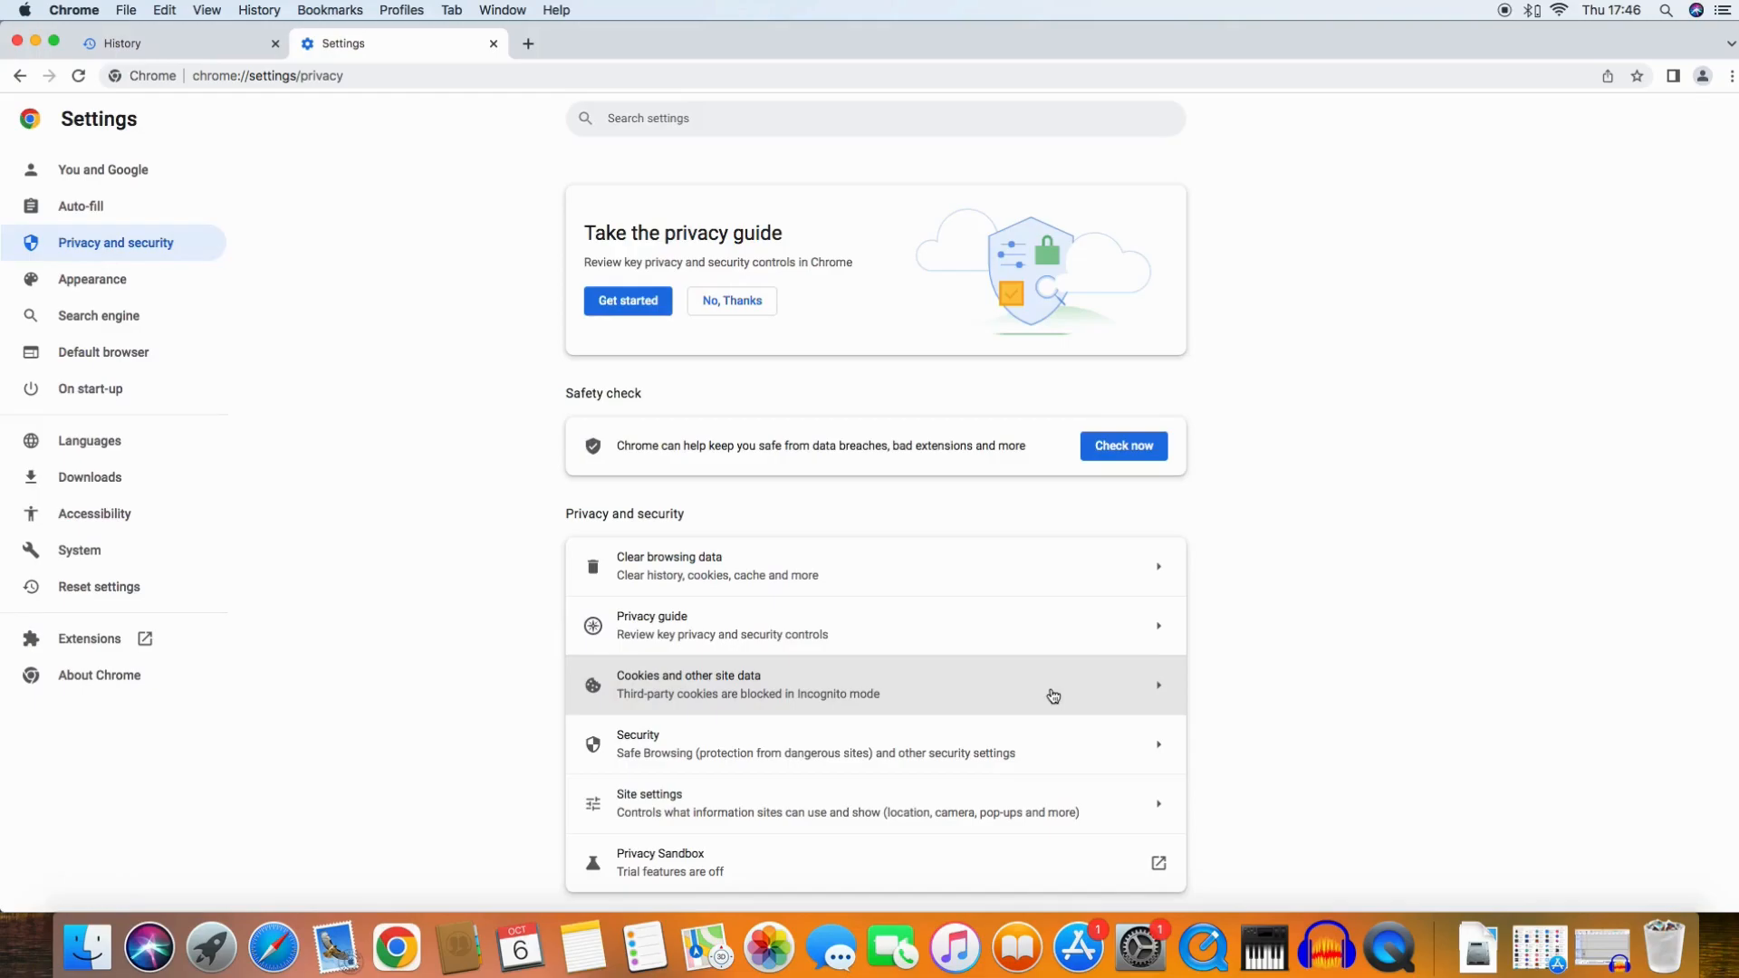
mouse_move(982, 246)
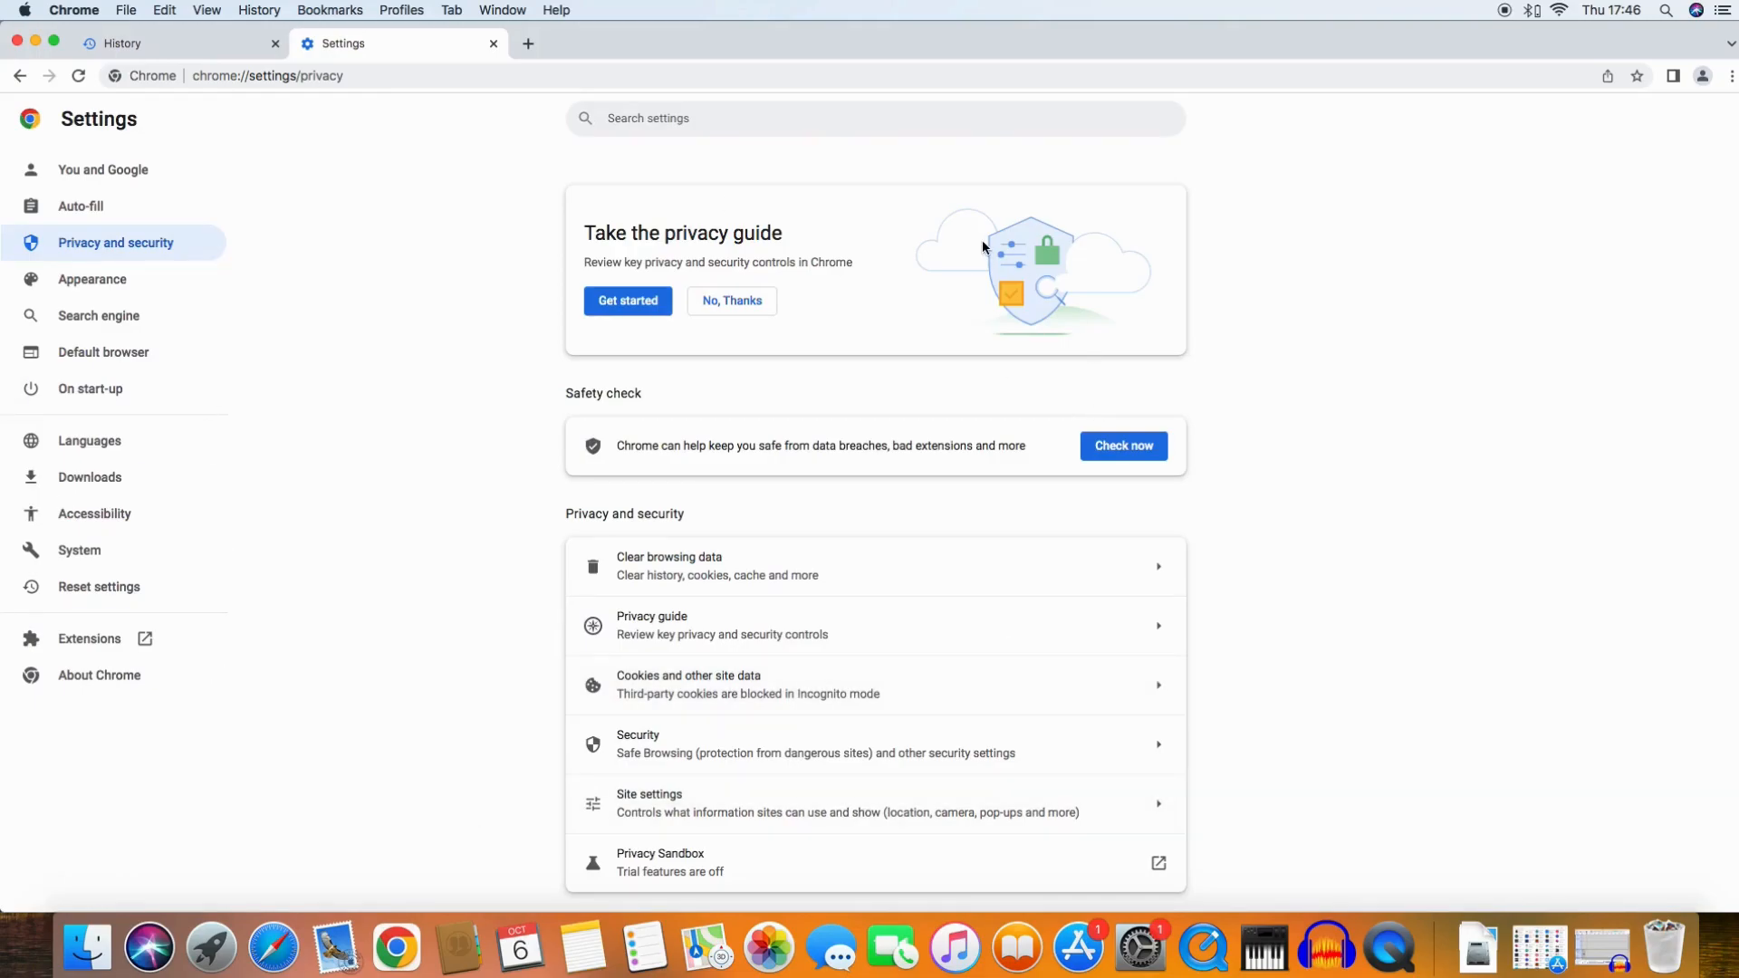
mouse_move(917, 433)
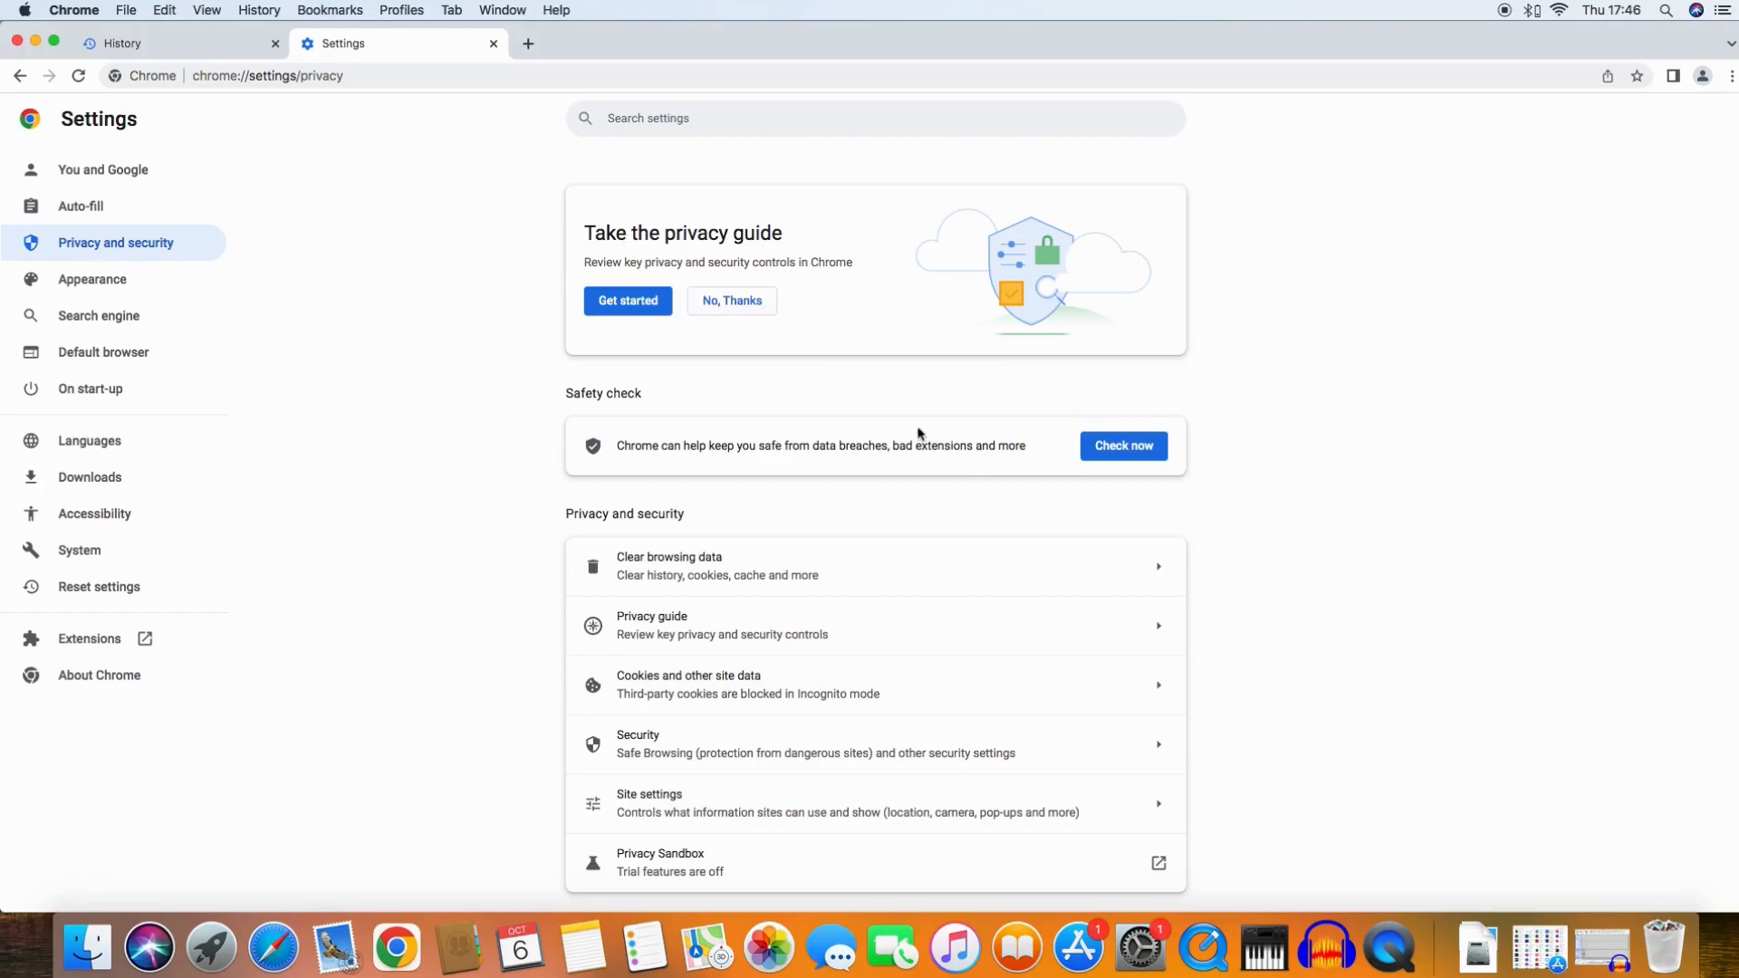
mouse_move(183, 189)
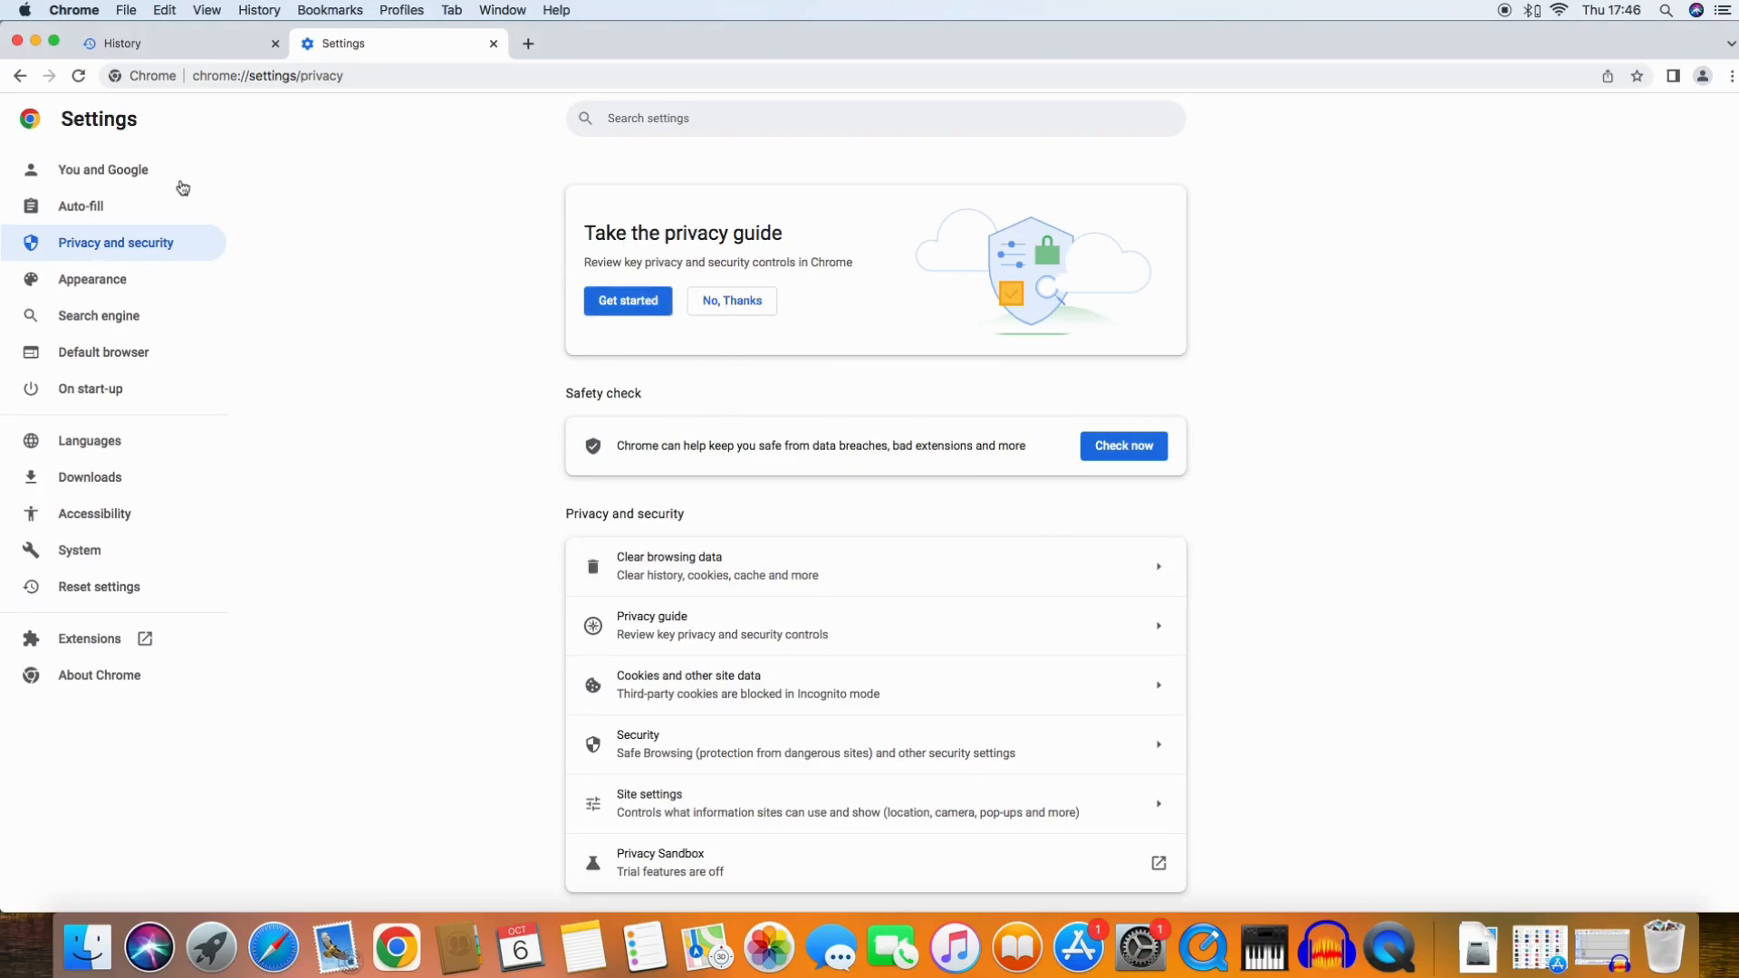
mouse_move(184, 290)
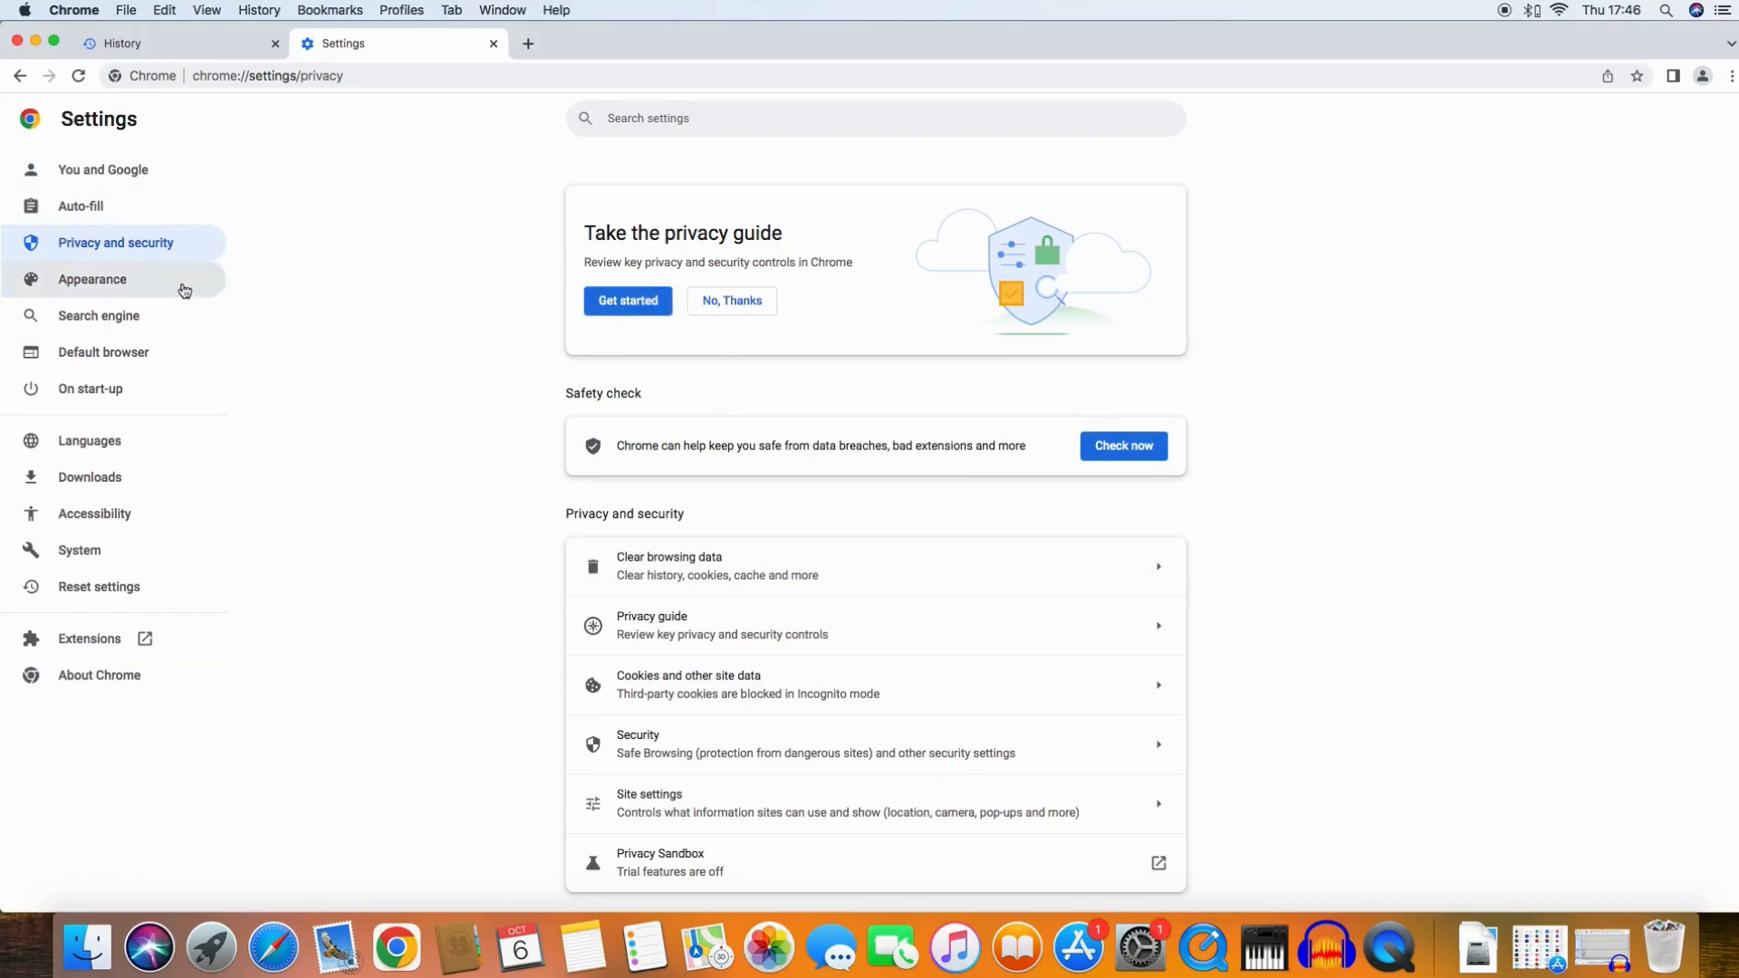
mouse_move(311, 58)
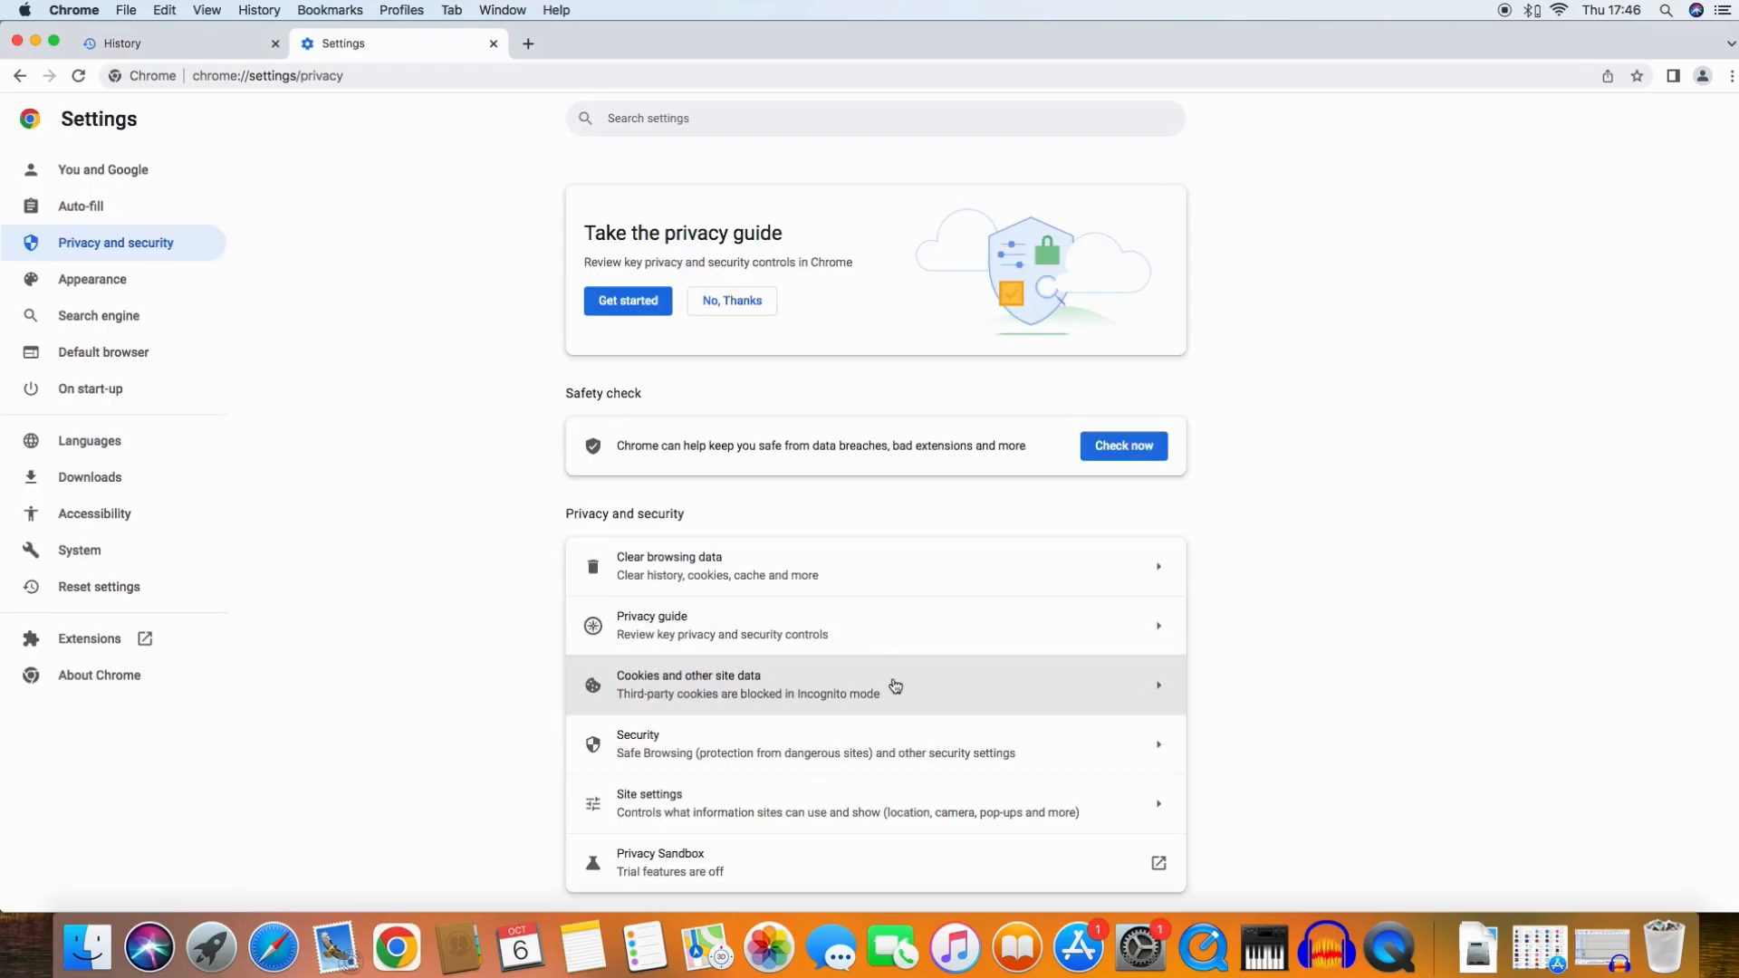
mouse_move(628, 162)
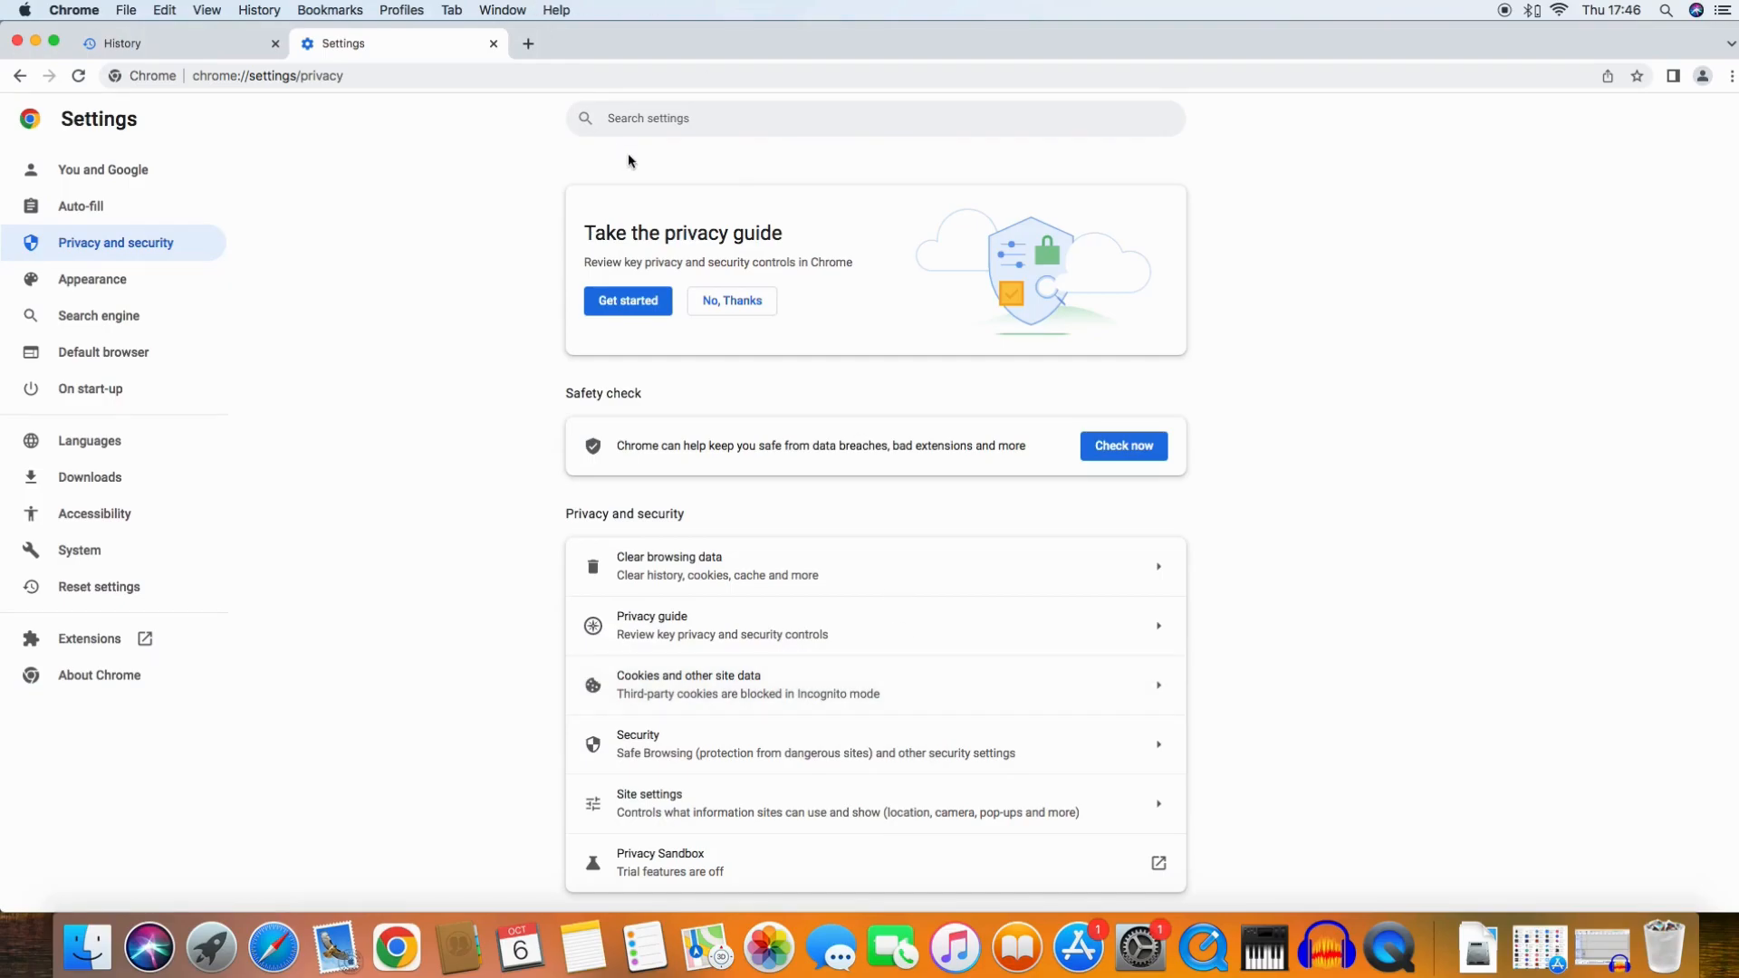
mouse_move(921, 470)
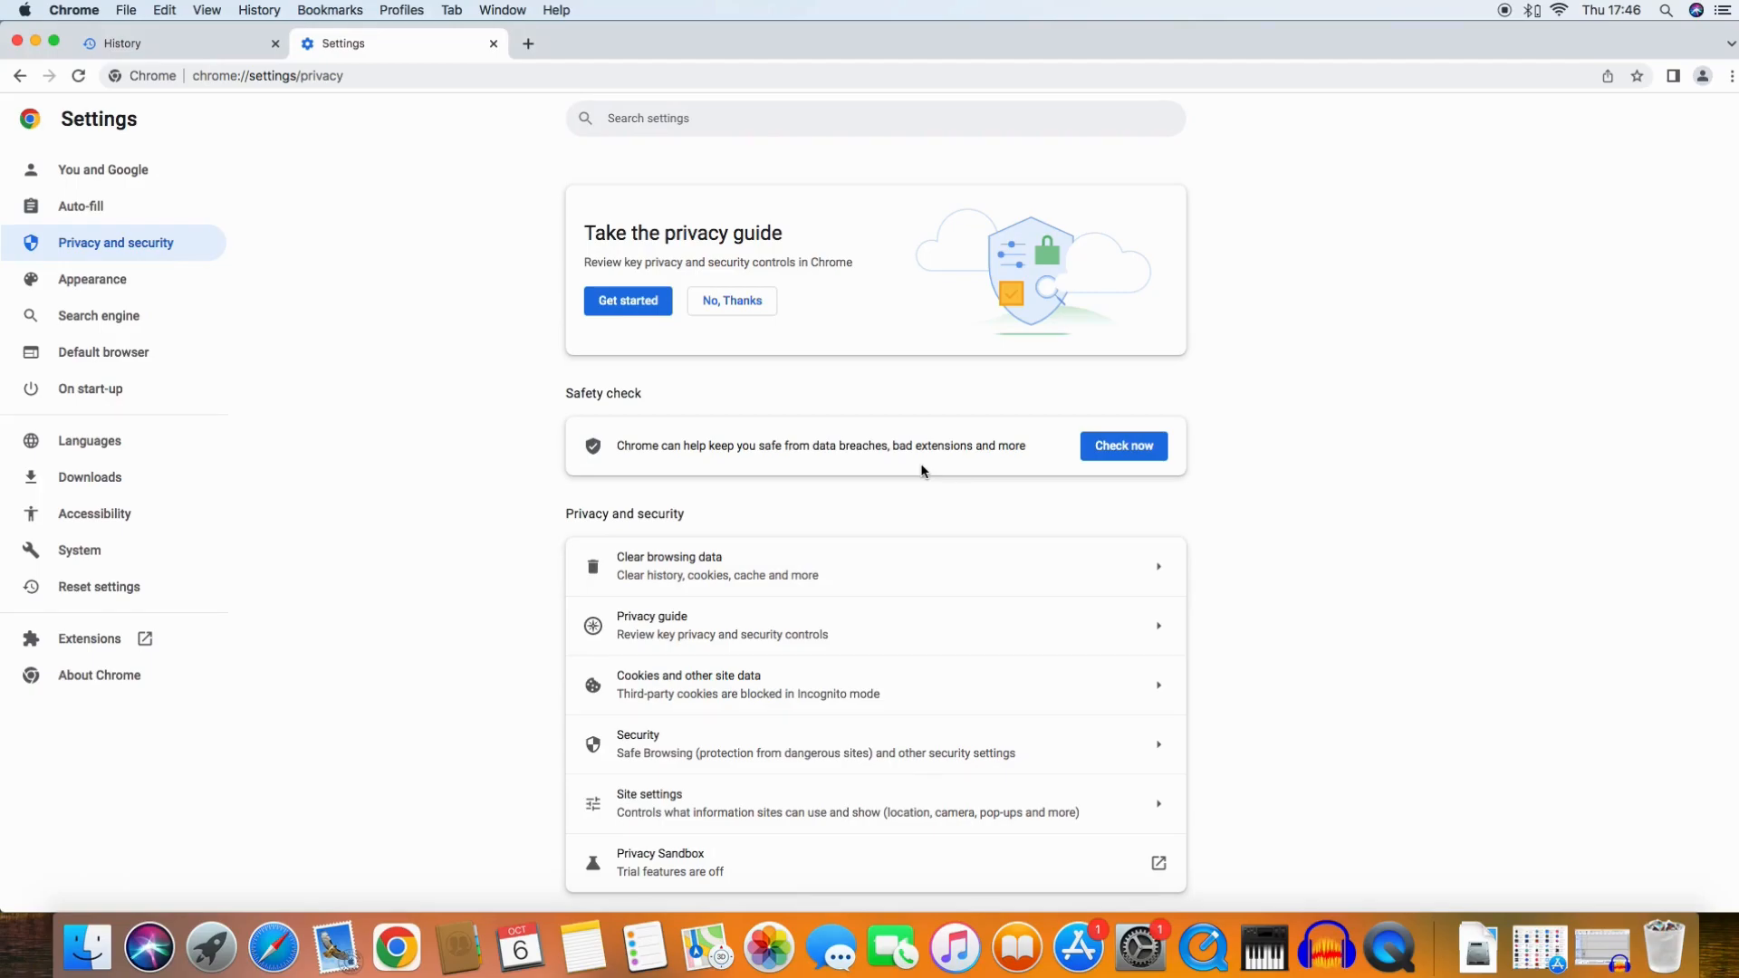
mouse_move(261, 332)
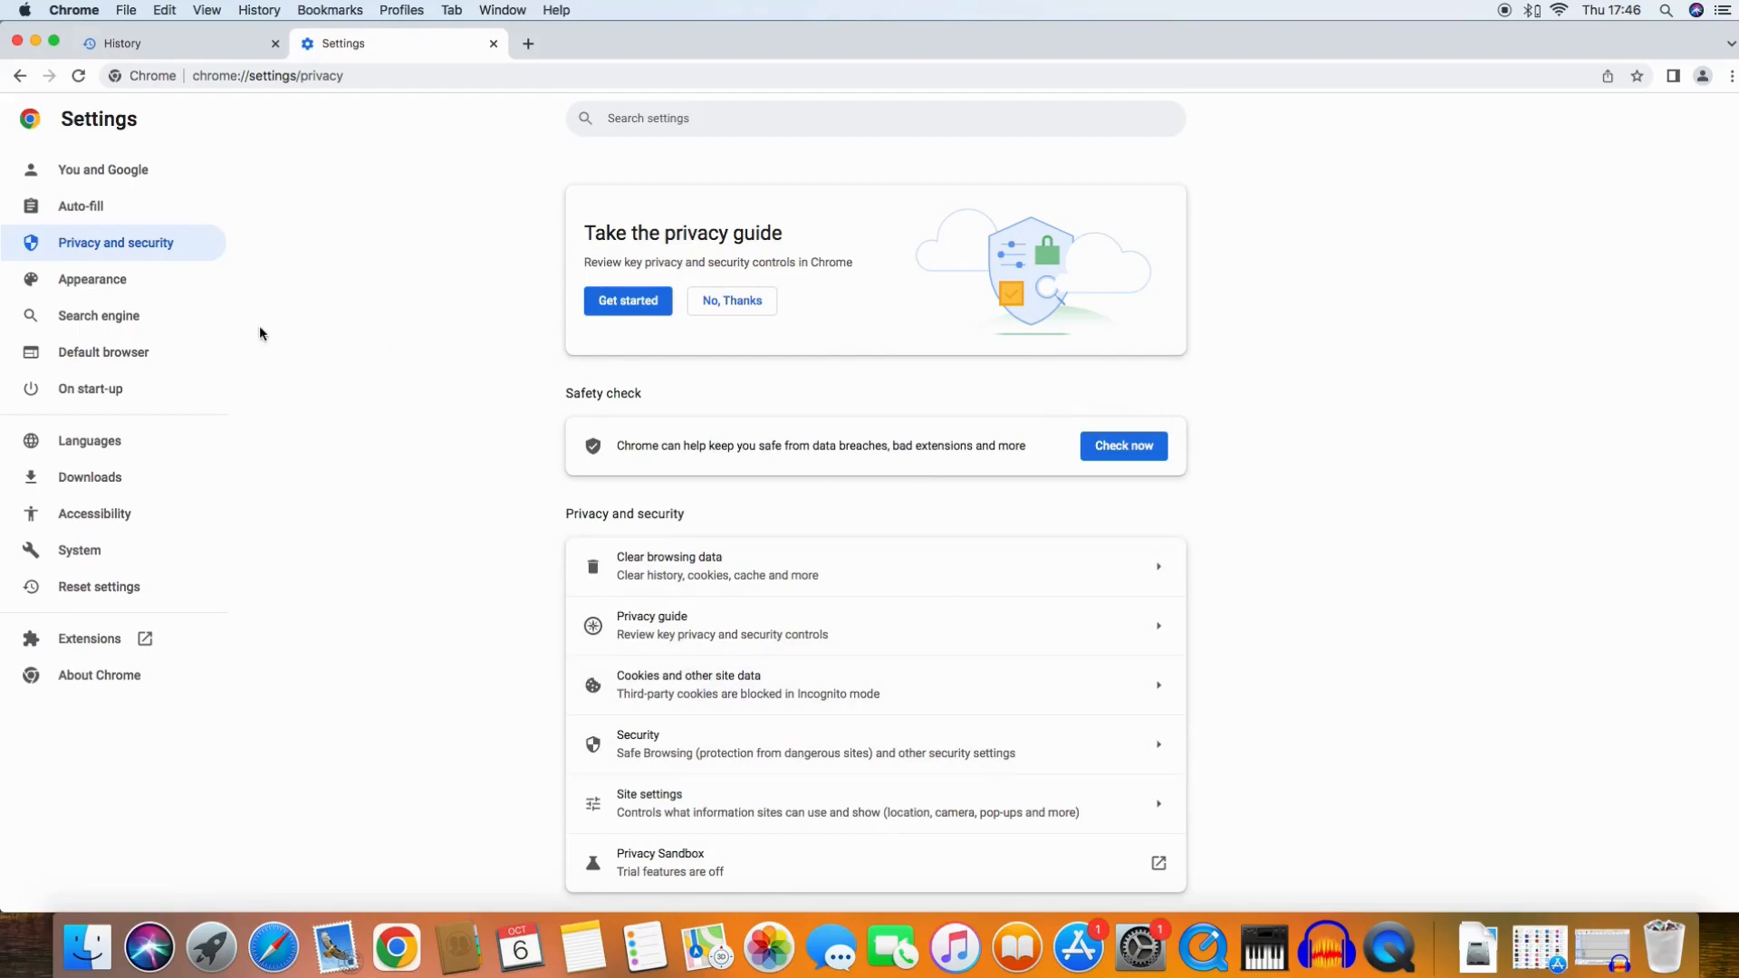
mouse_move(493, 45)
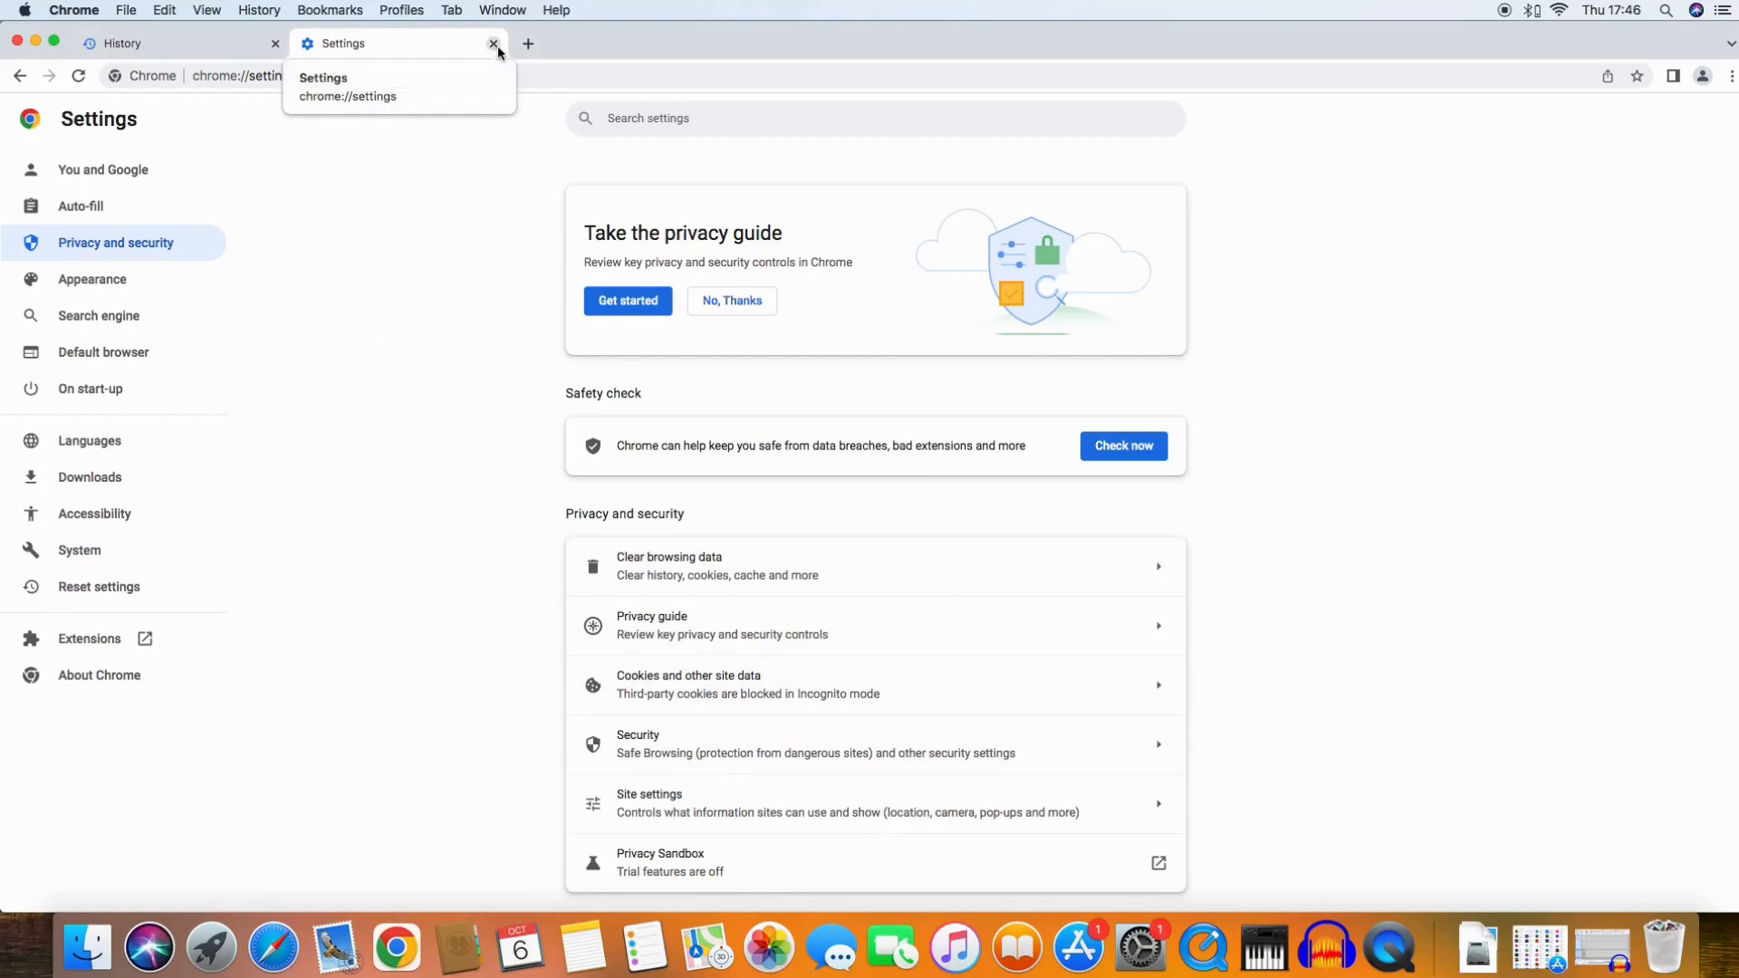
Close the Settings and History tabs, shutting the Chrome window.
left_click(494, 44)
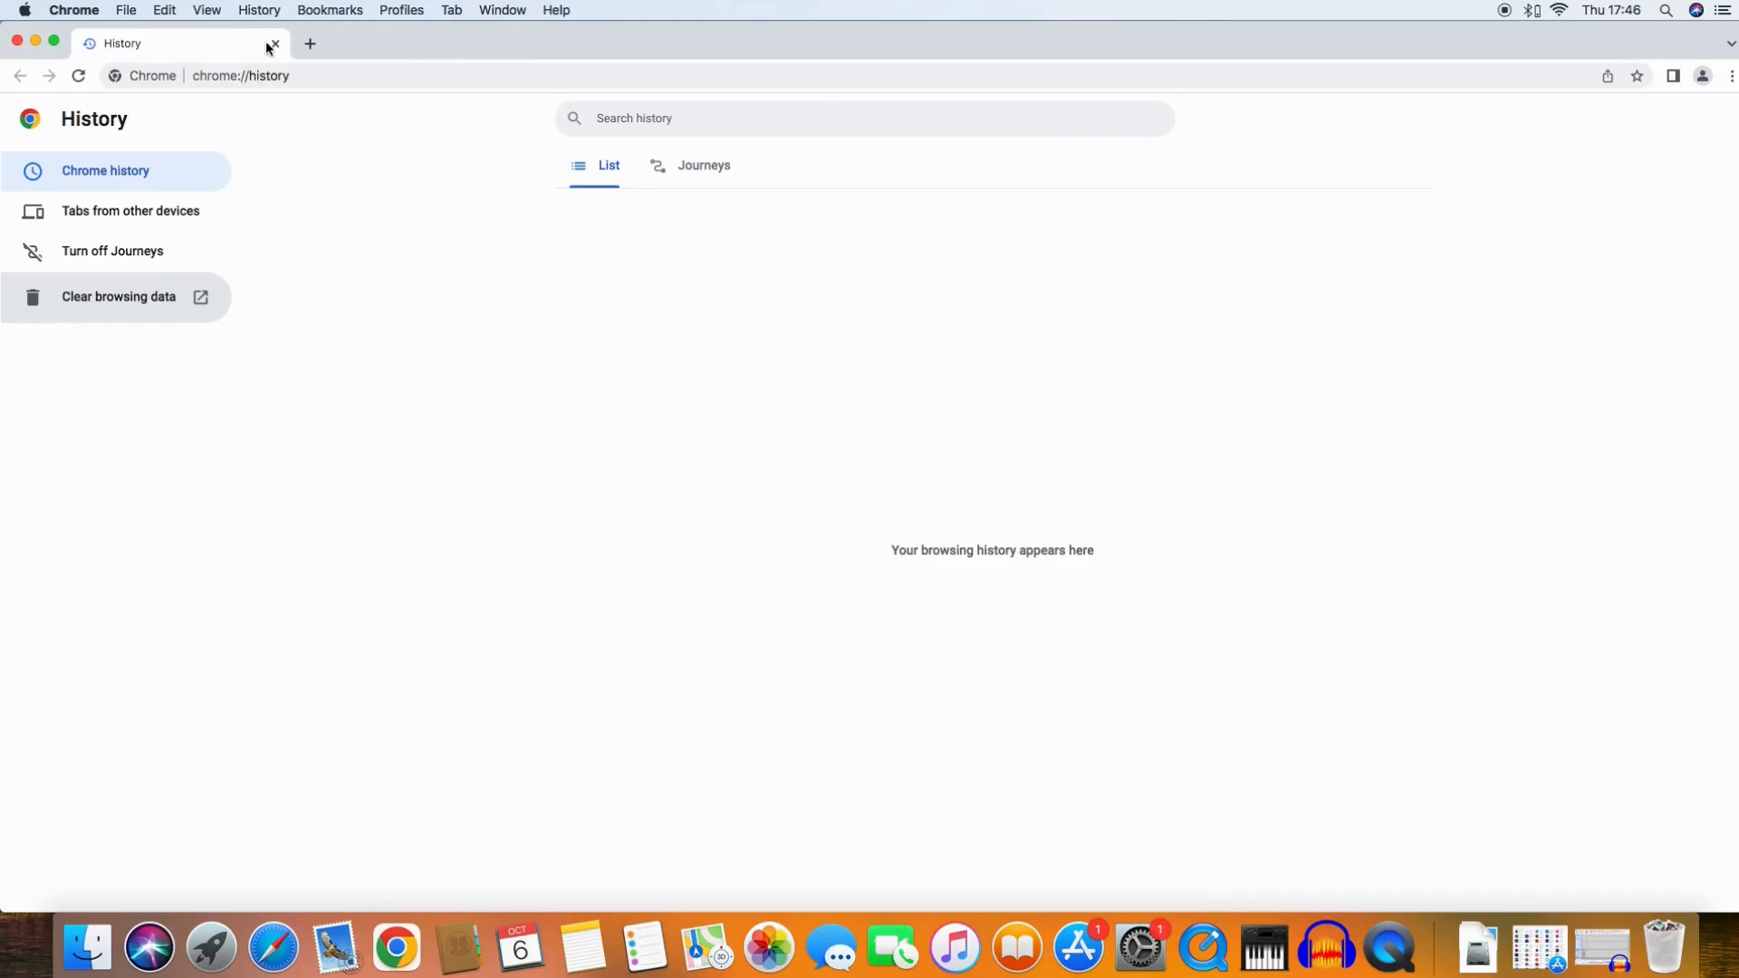
left_click(273, 44)
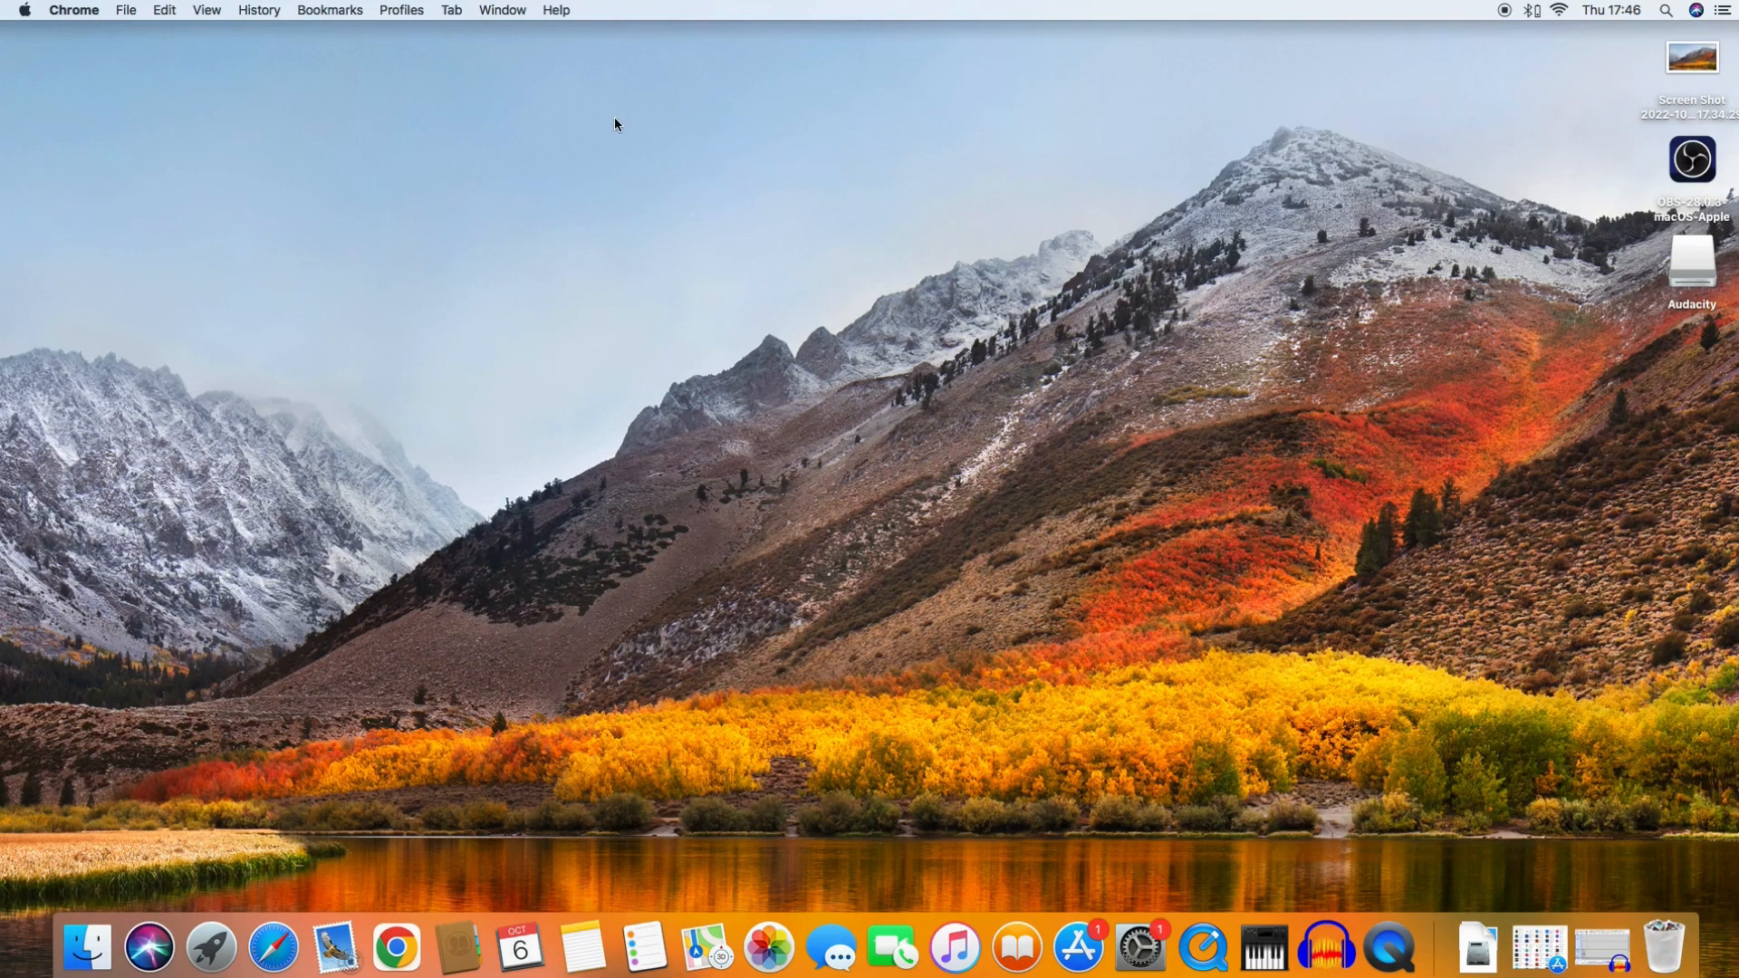